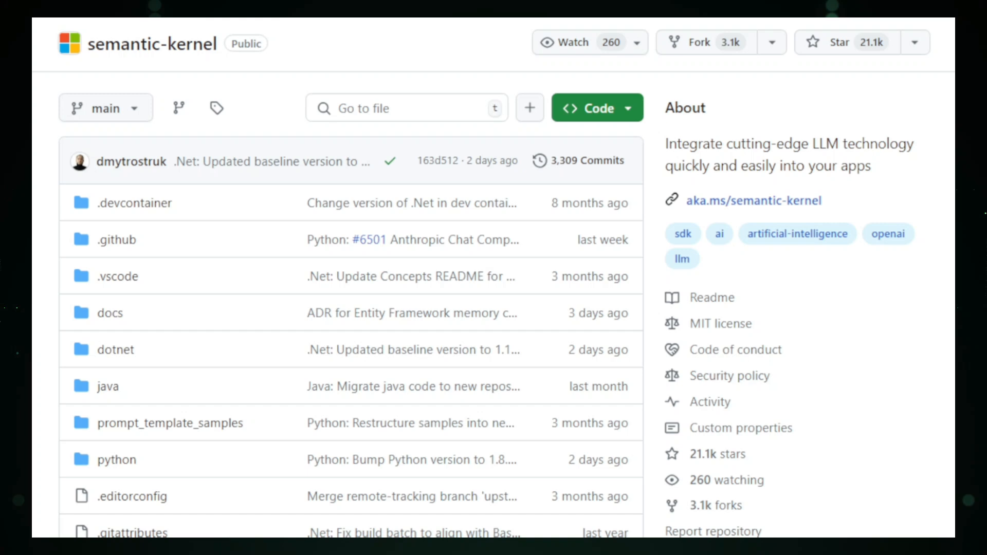
pyautogui.scroll(-3)
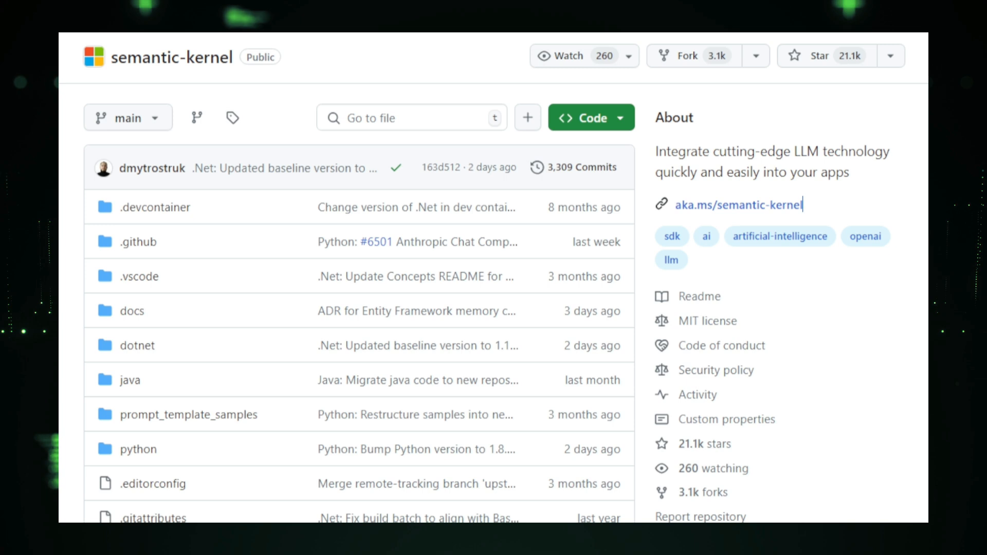
pyautogui.scroll(-3)
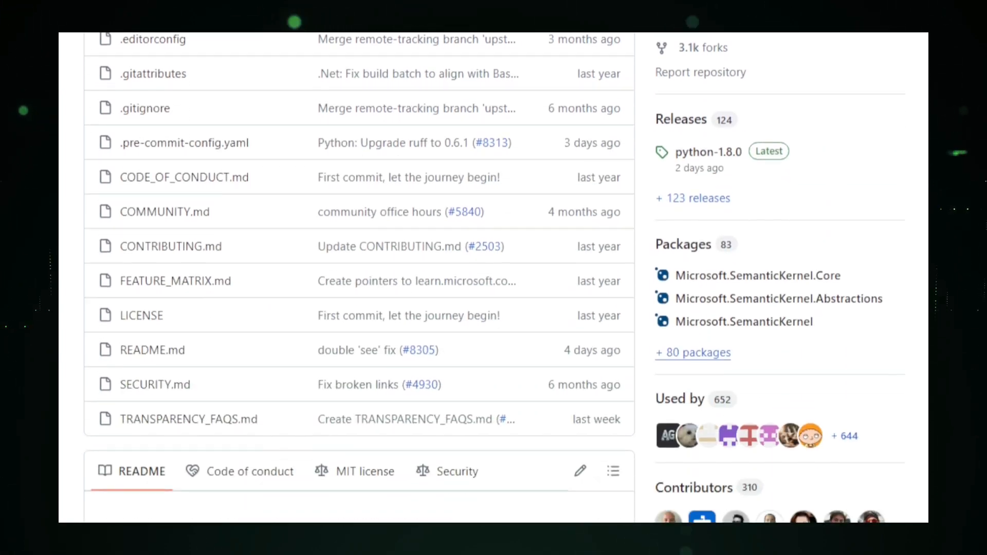
pyautogui.scroll(-3)
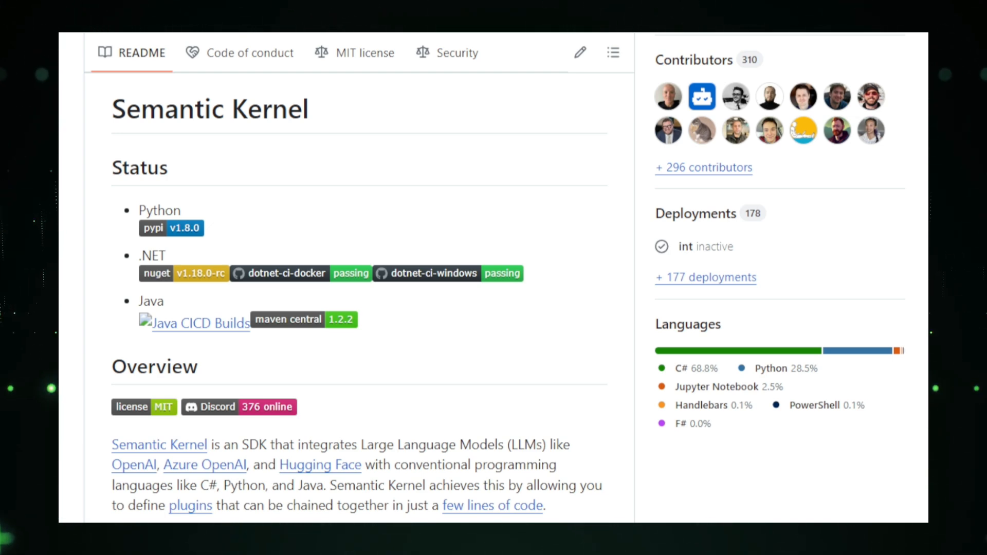
pyautogui.scroll(-3)
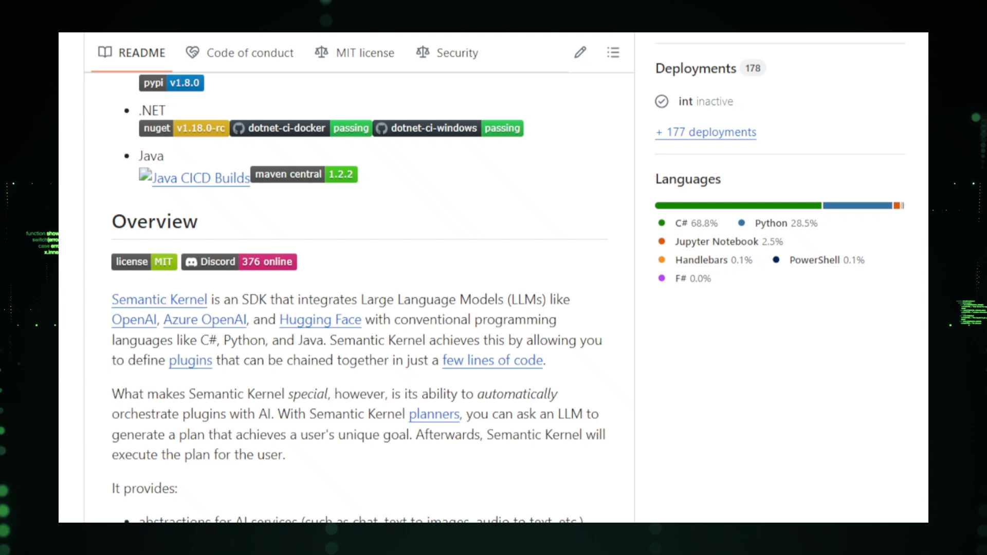
pyautogui.scroll(-3)
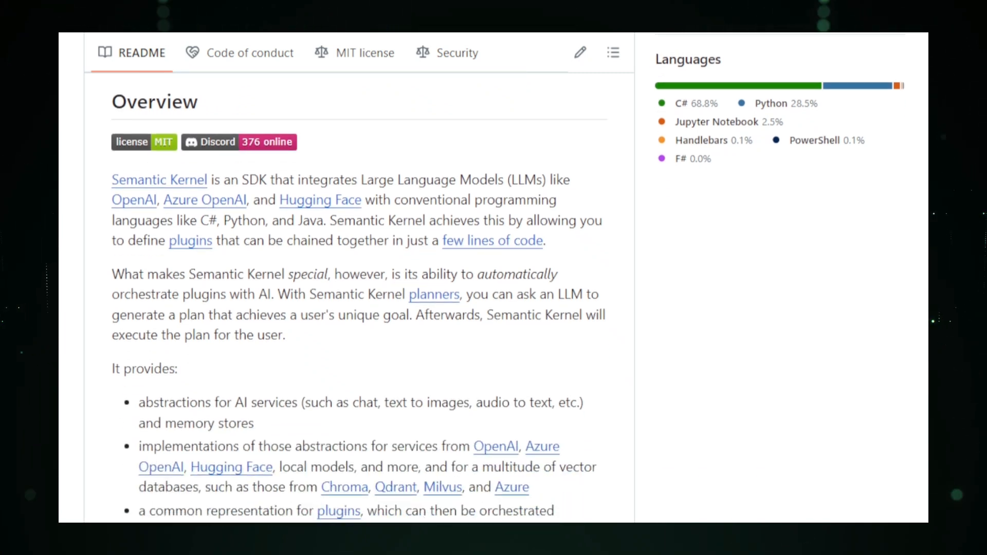
pyautogui.scroll(-3)
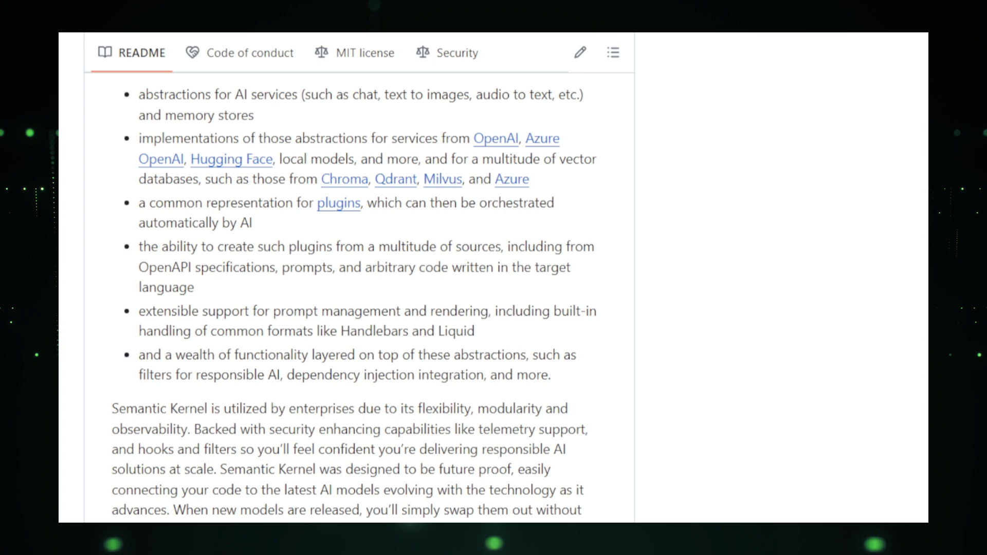
pyautogui.scroll(-3)
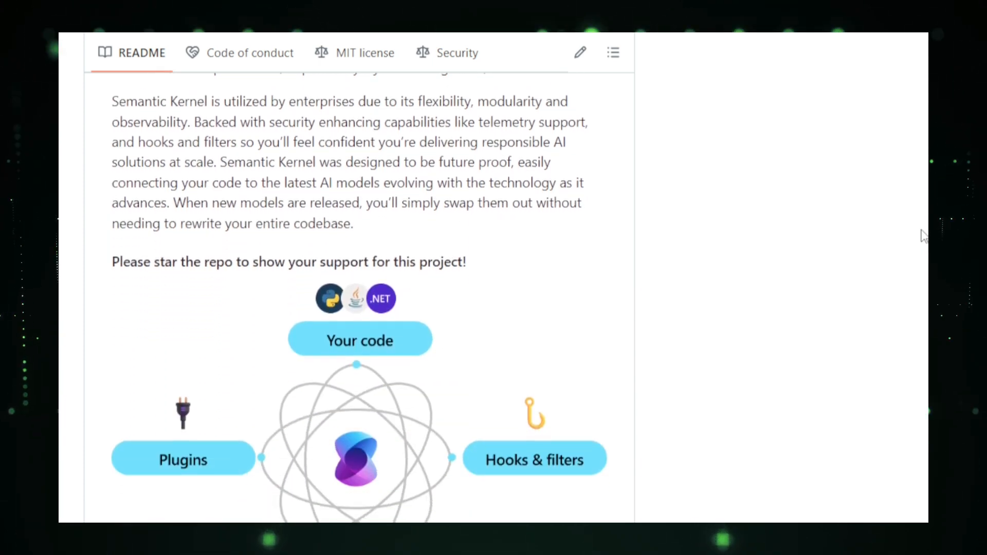
pyautogui.scroll(-3)
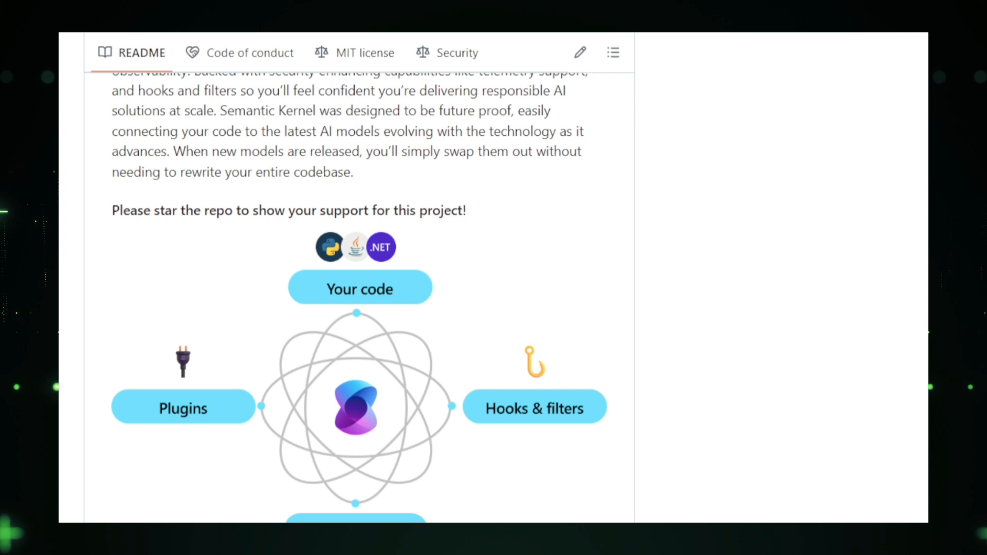
pyautogui.scroll(-3)
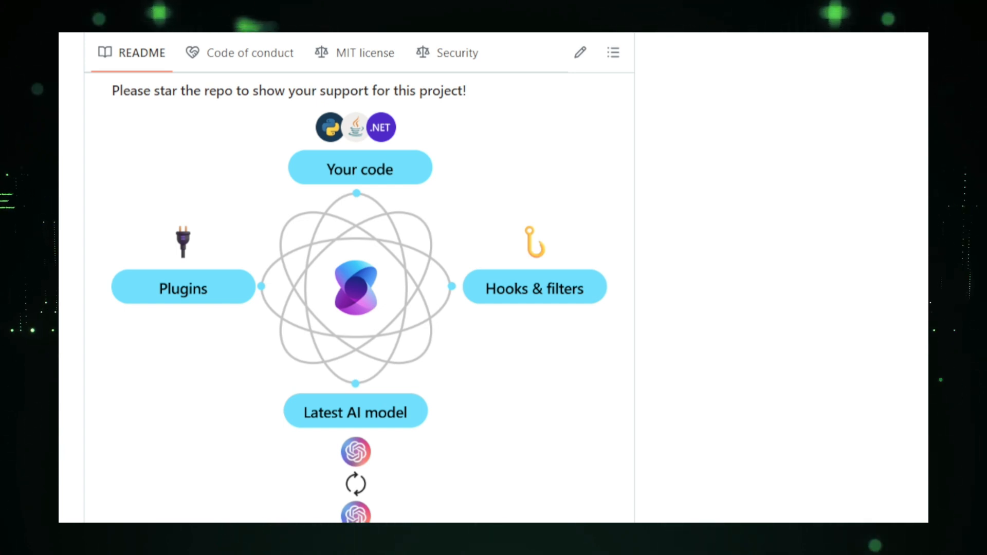
pyautogui.scroll(-3)
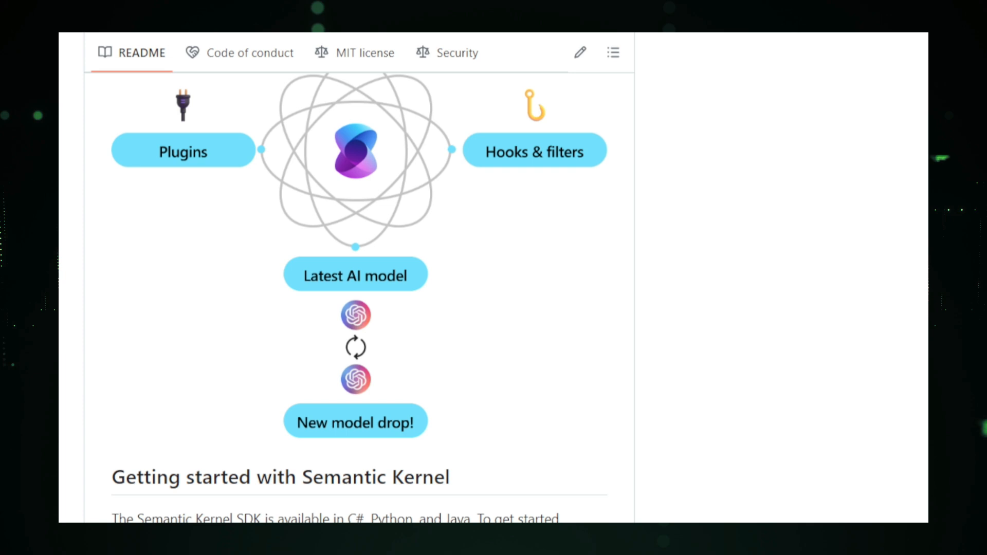
pyautogui.scroll(-3)
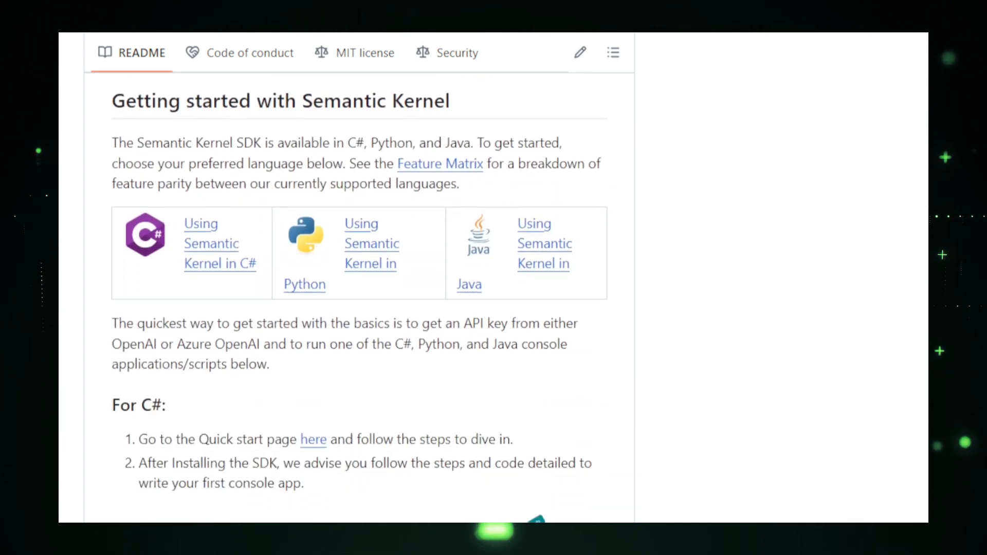
pyautogui.scroll(-3)
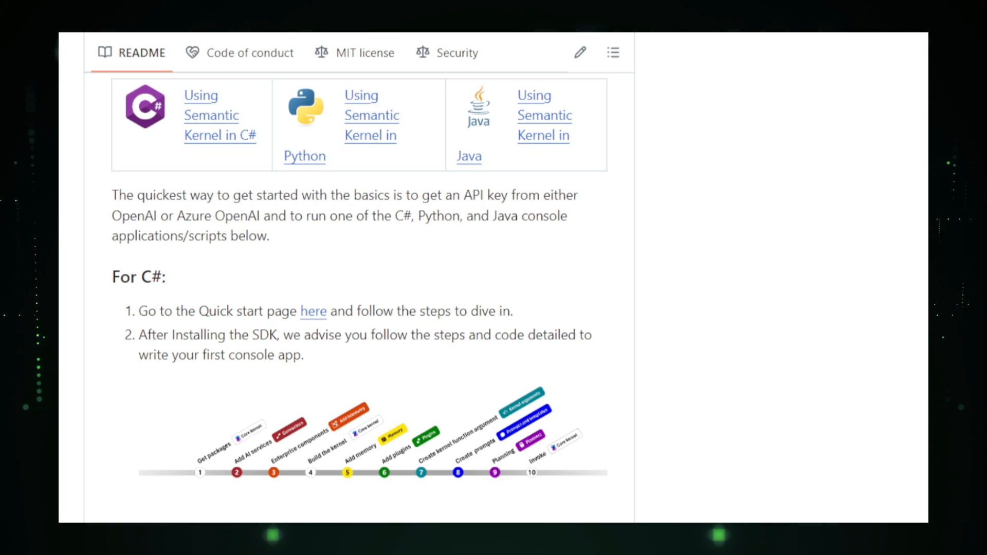
pyautogui.scroll(-3)
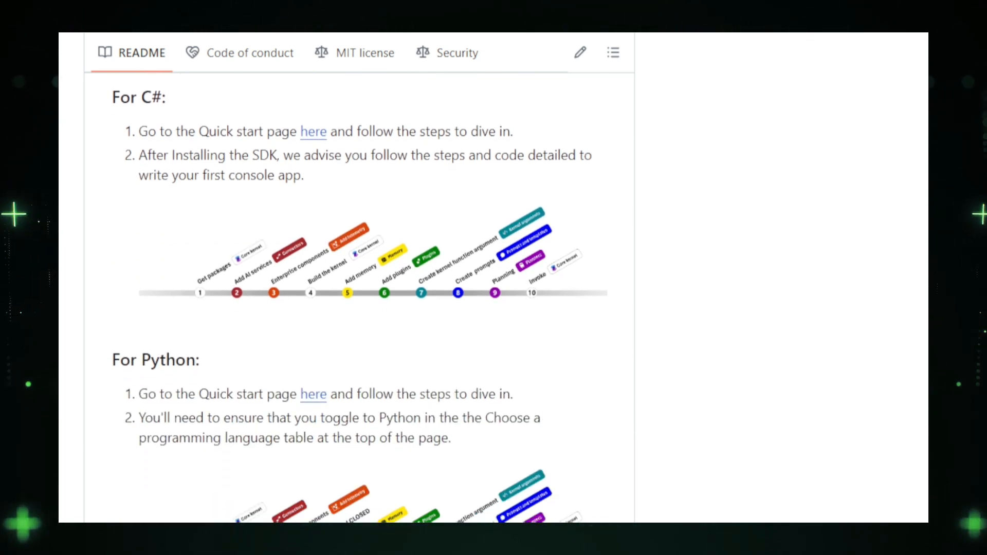
pyautogui.scroll(-3)
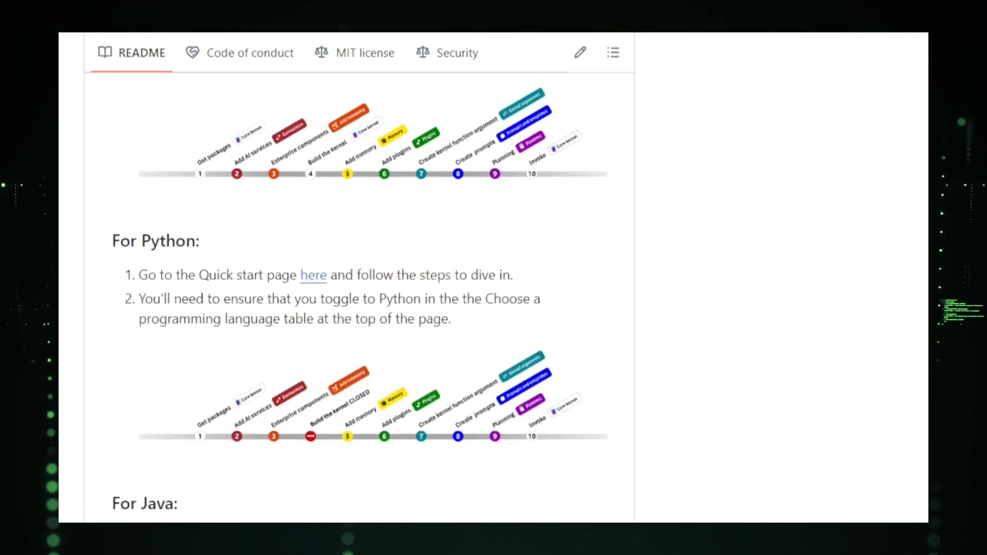
pyautogui.scroll(-3)
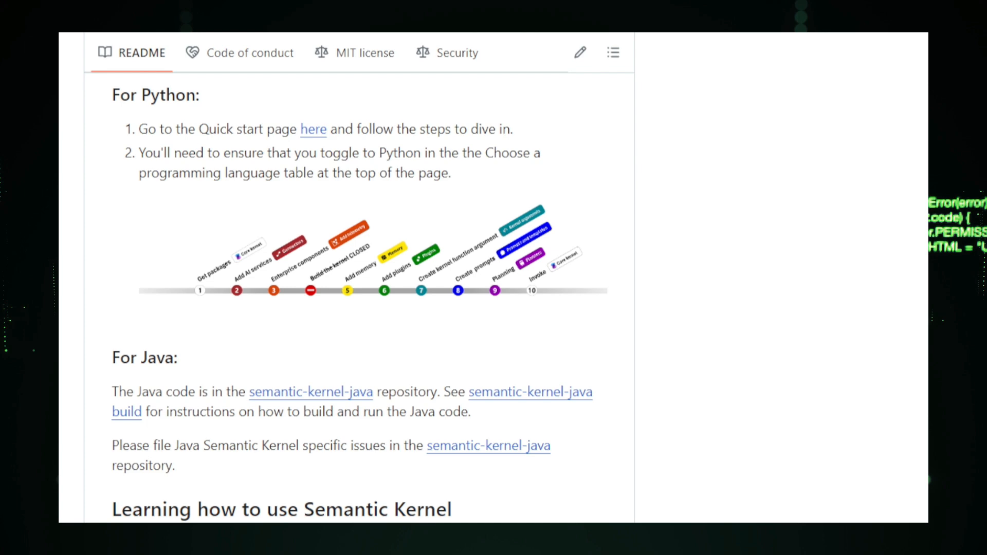
pyautogui.scroll(-3)
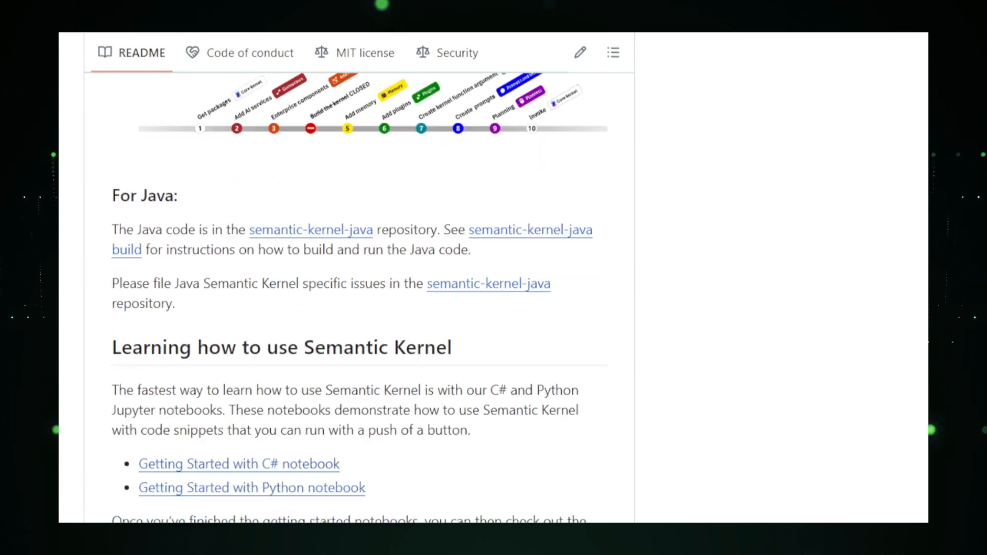
pyautogui.scroll(-3)
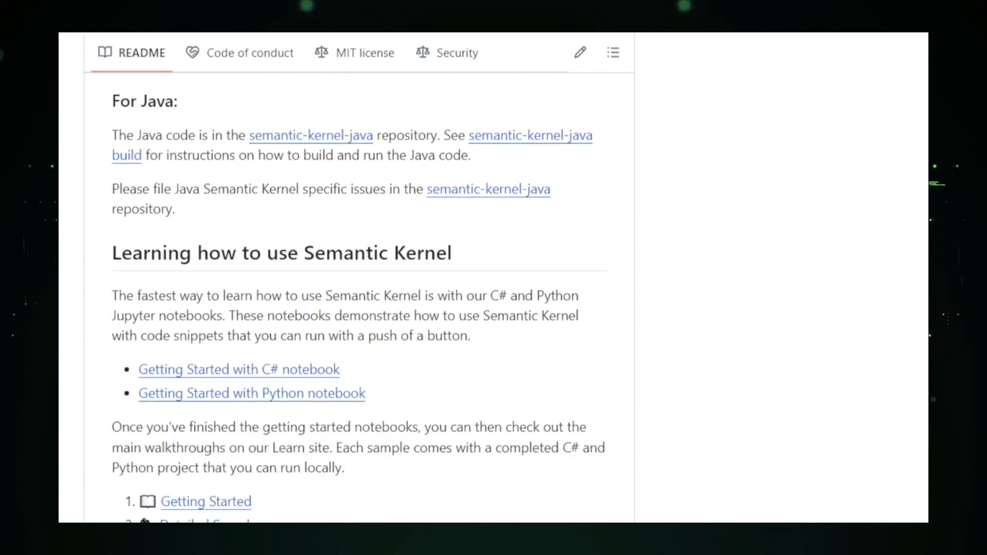
pyautogui.scroll(-3)
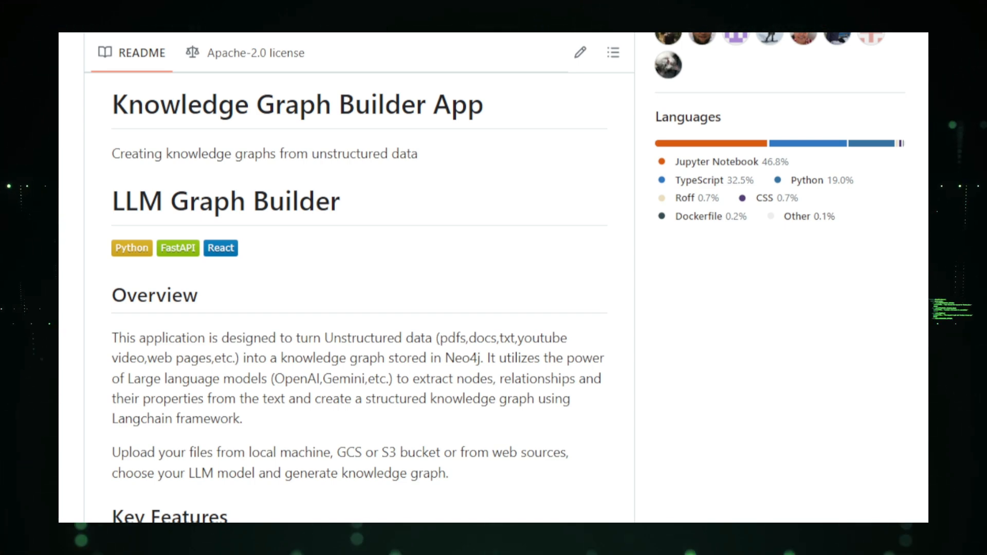
pyautogui.scroll(-3)
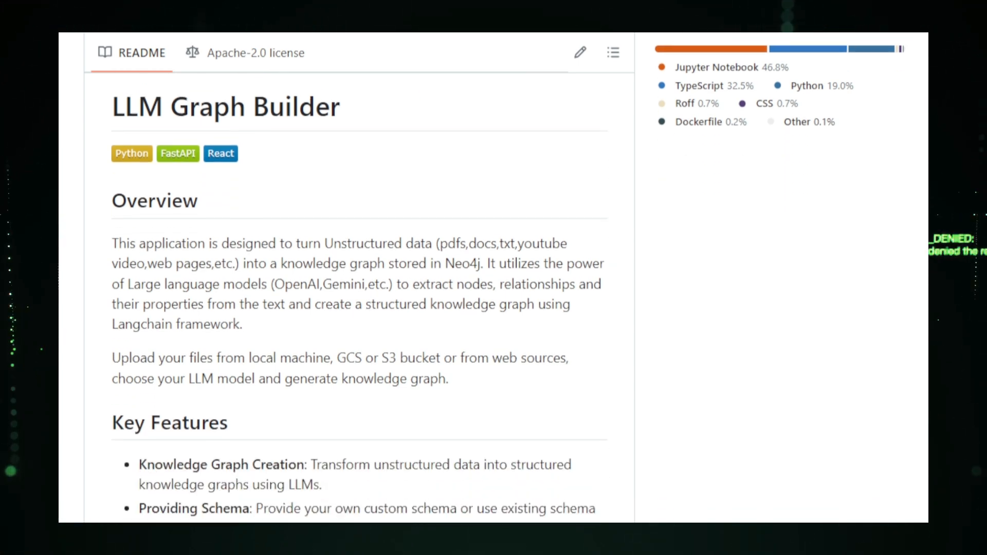
pyautogui.scroll(-3)
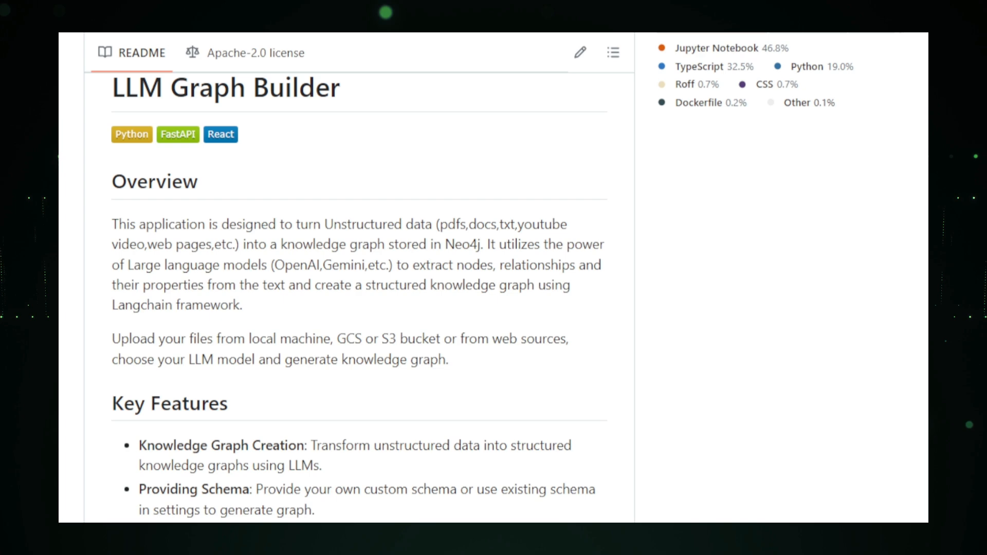
pyautogui.scroll(-3)
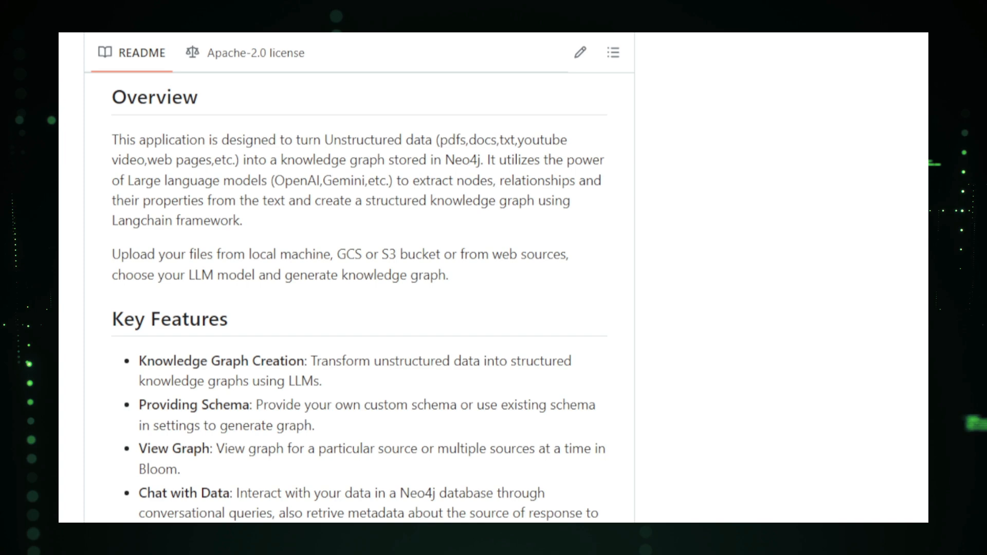
pyautogui.scroll(-3)
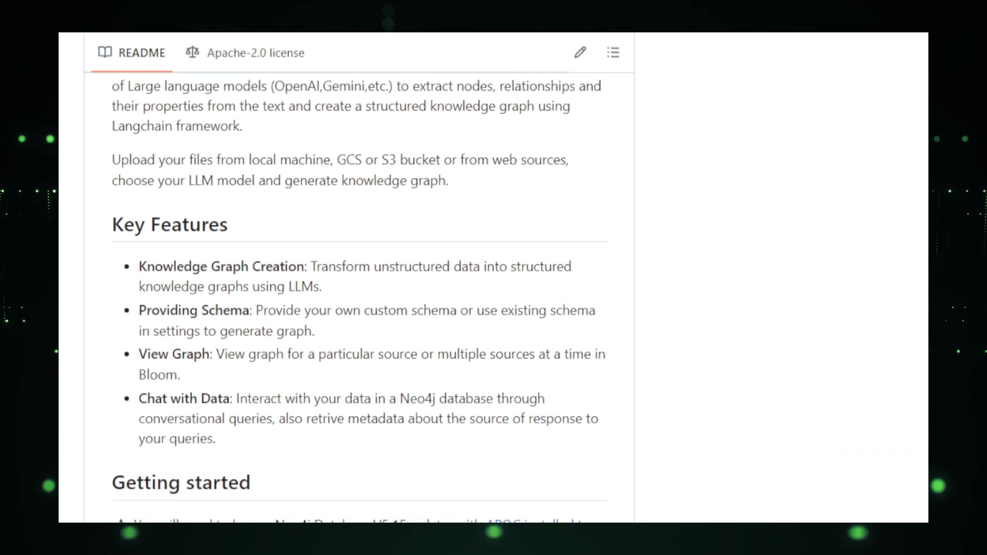
pyautogui.scroll(-3)
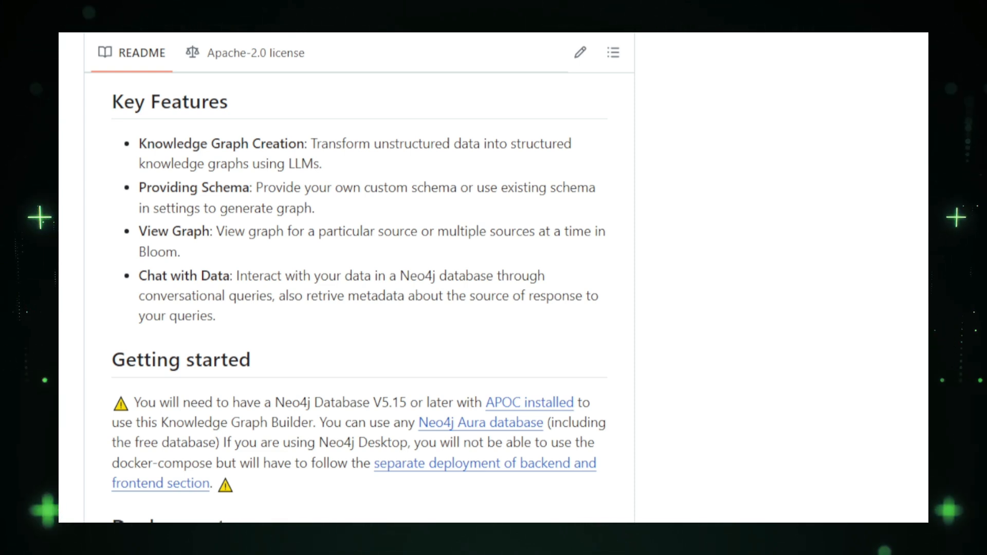
pyautogui.scroll(-3)
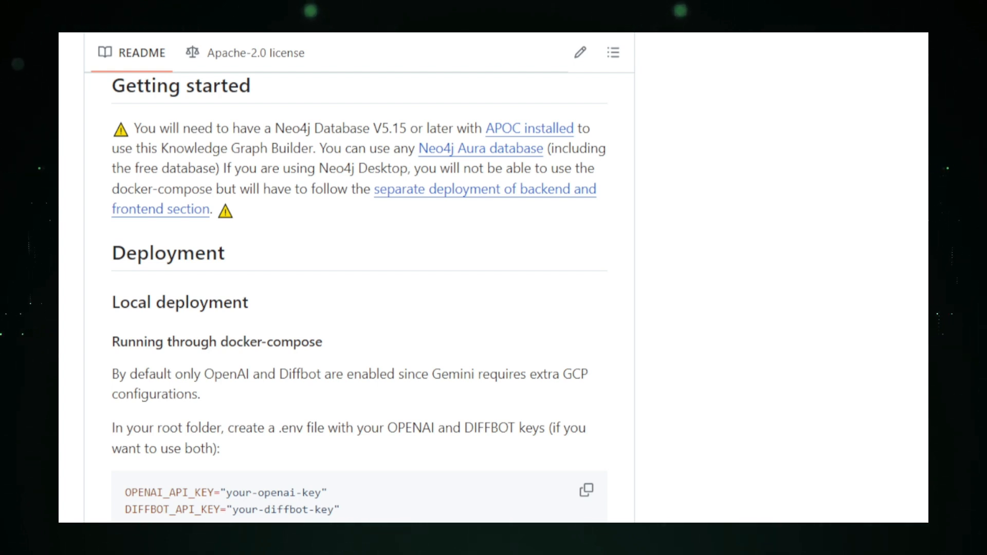
pyautogui.scroll(-3)
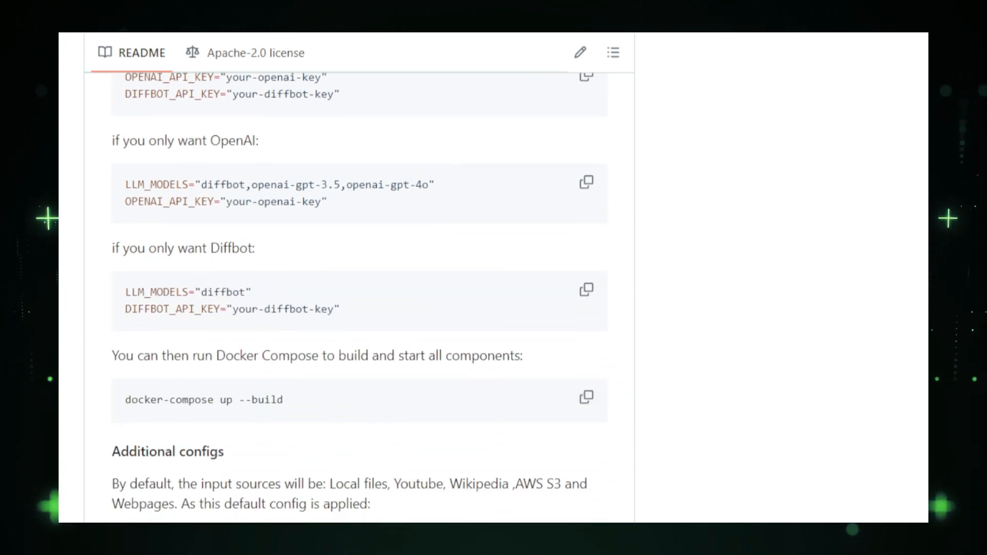
pyautogui.scroll(-3)
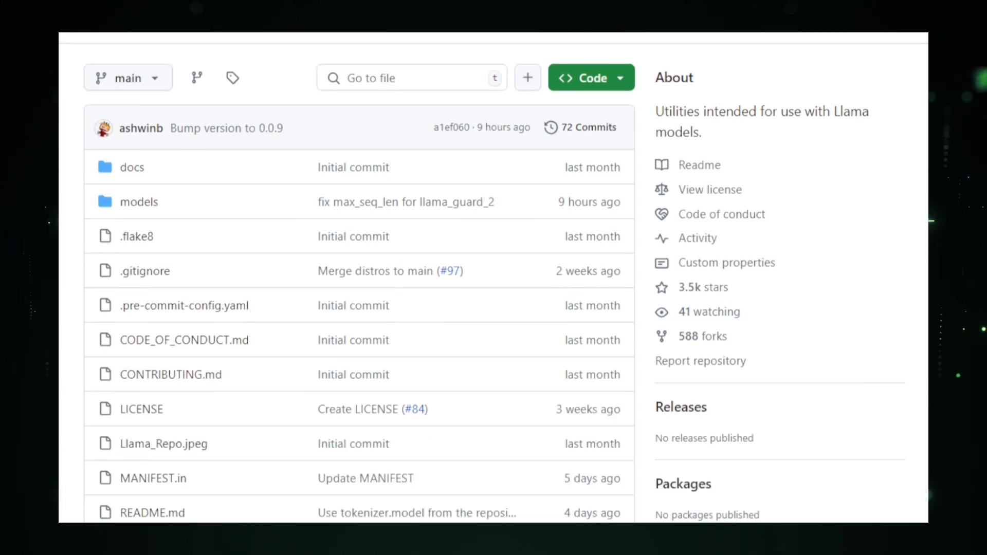
pyautogui.scroll(-3)
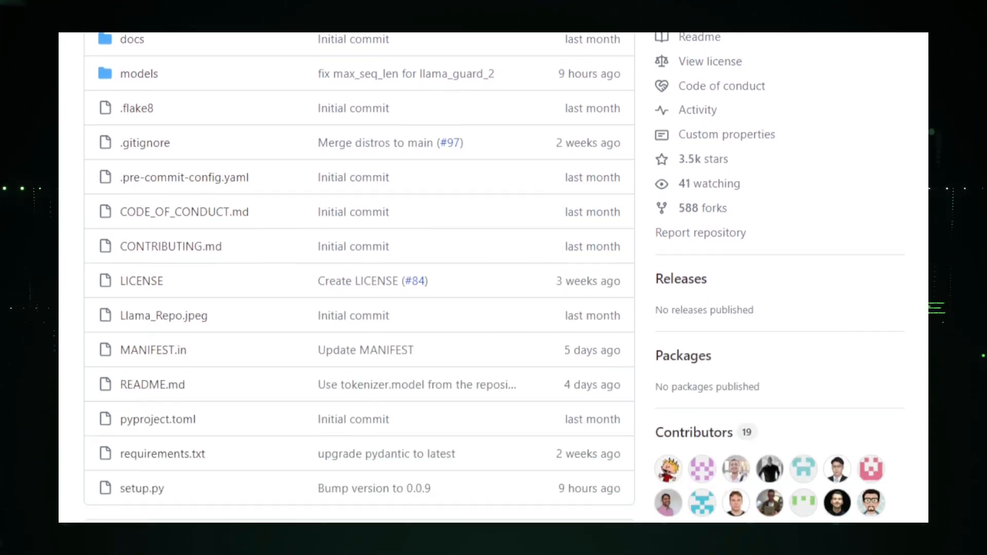
pyautogui.scroll(-3)
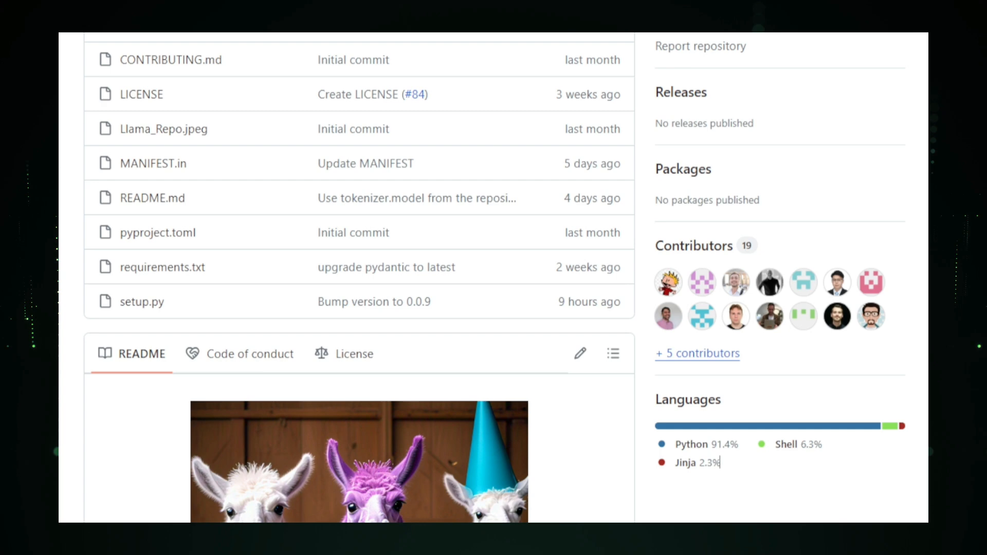
pyautogui.scroll(-3)
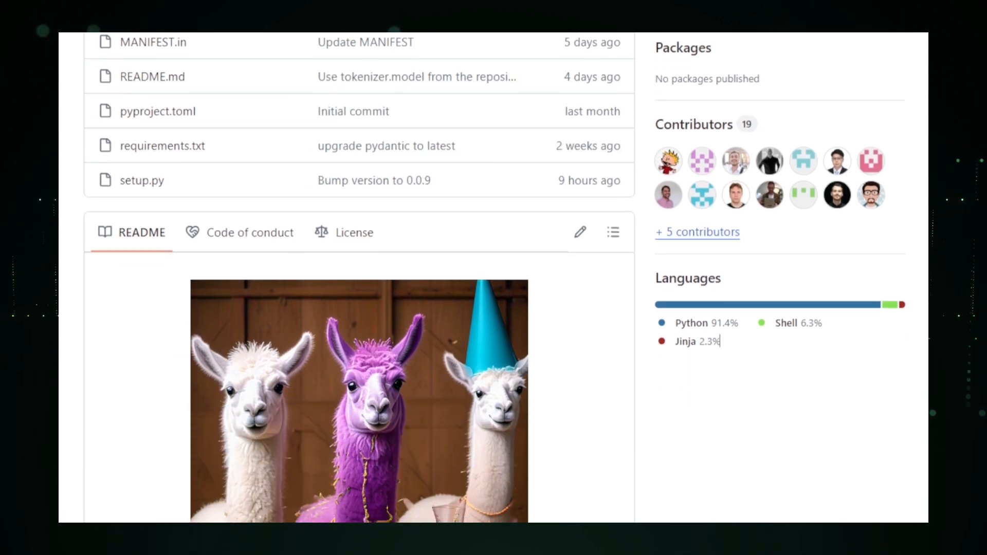
pyautogui.scroll(-3)
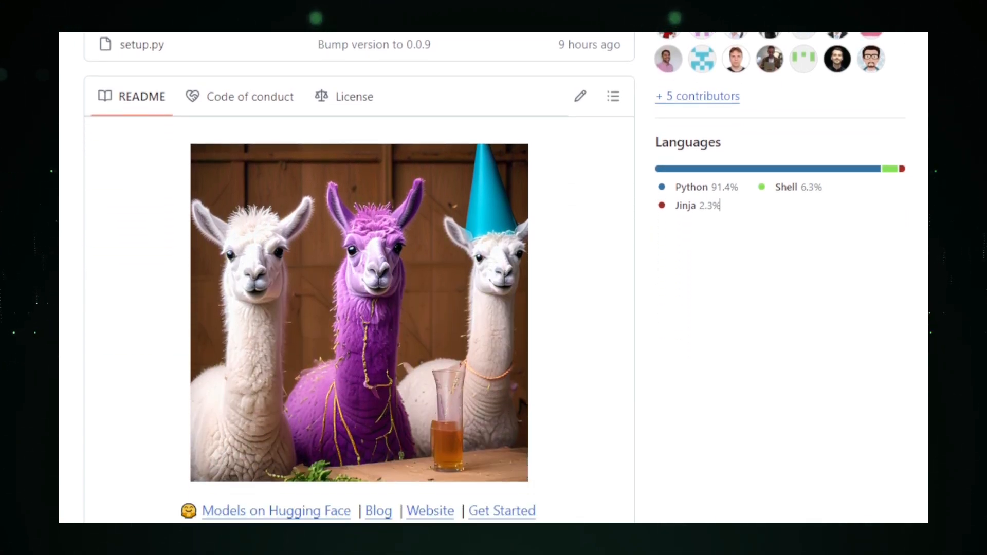
pyautogui.scroll(-3)
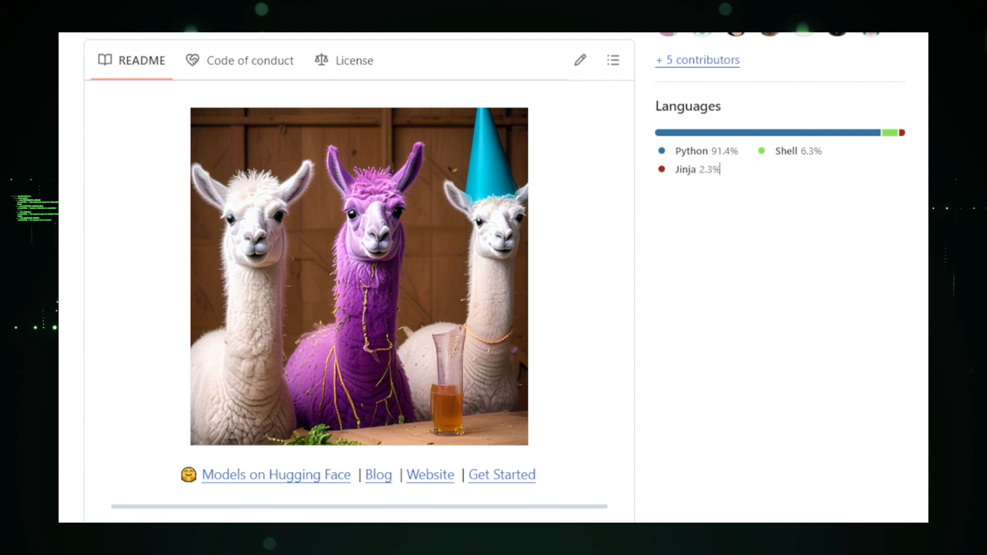
pyautogui.scroll(-3)
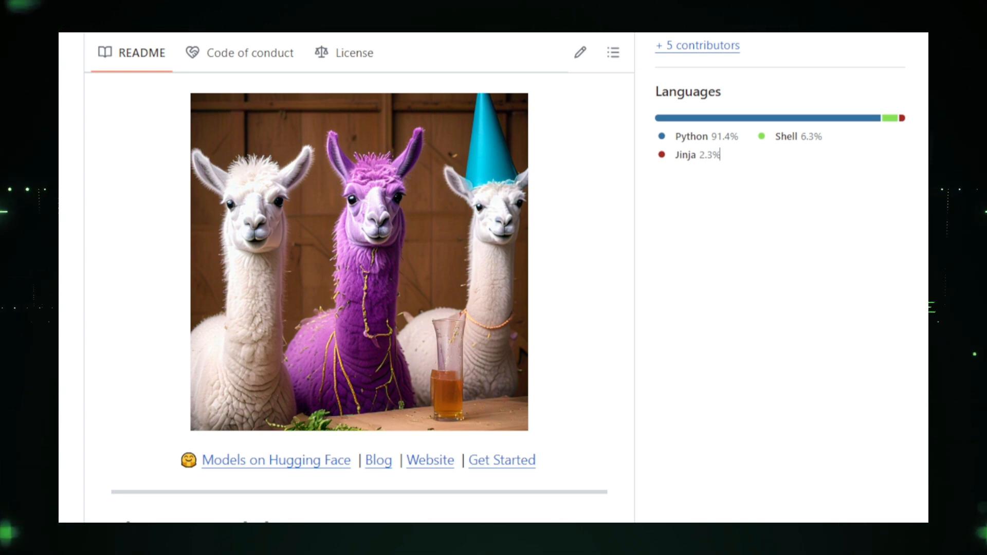
pyautogui.scroll(-3)
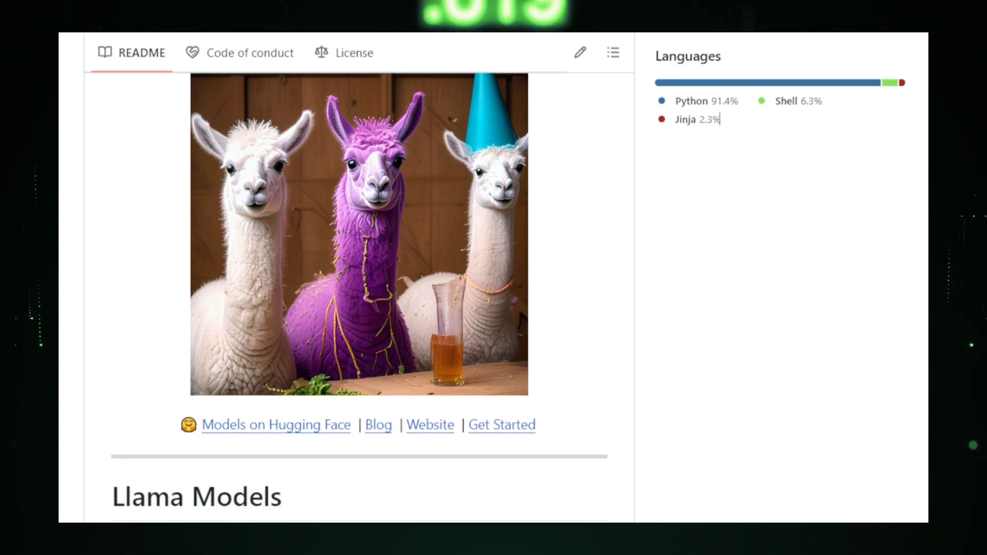
pyautogui.scroll(-3)
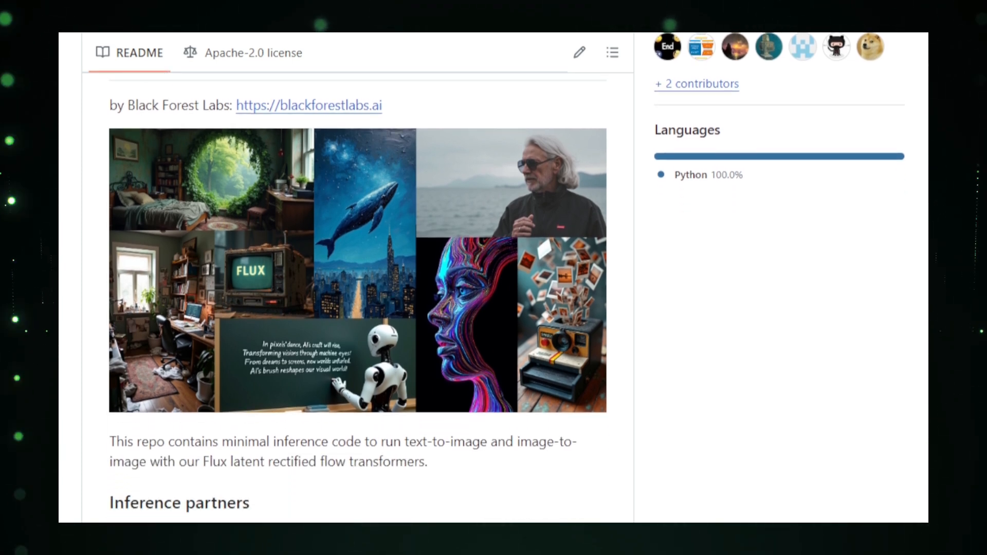
pyautogui.scroll(-3)
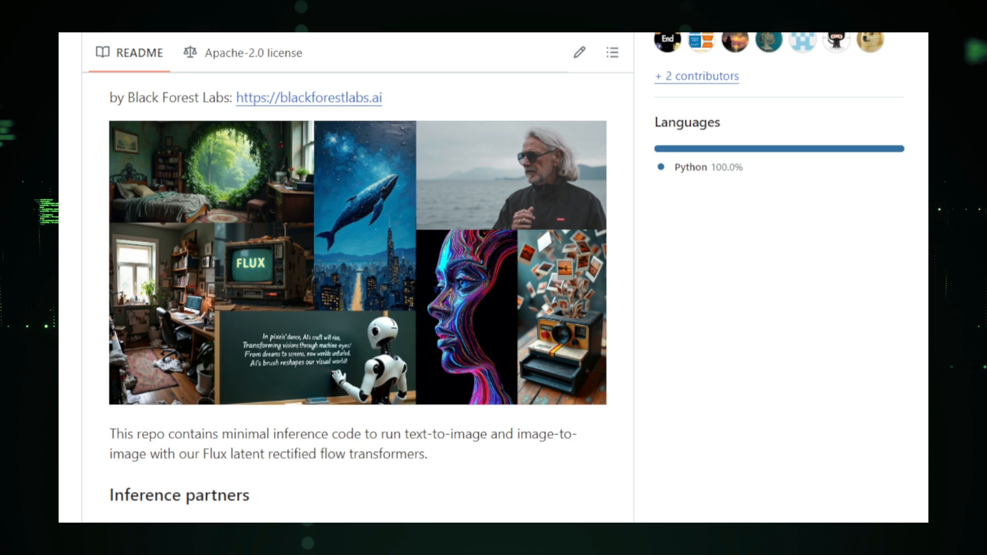
pyautogui.scroll(-3)
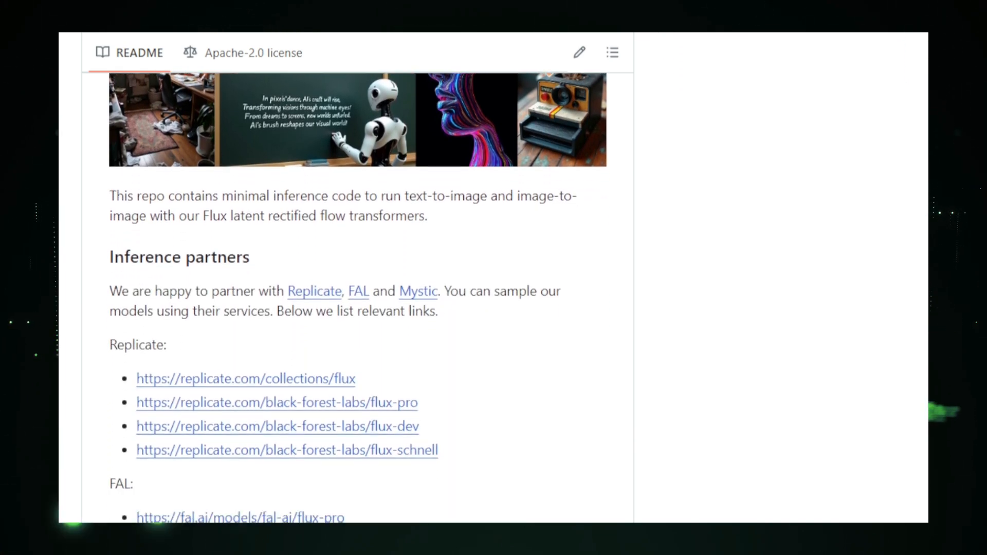
pyautogui.scroll(-3)
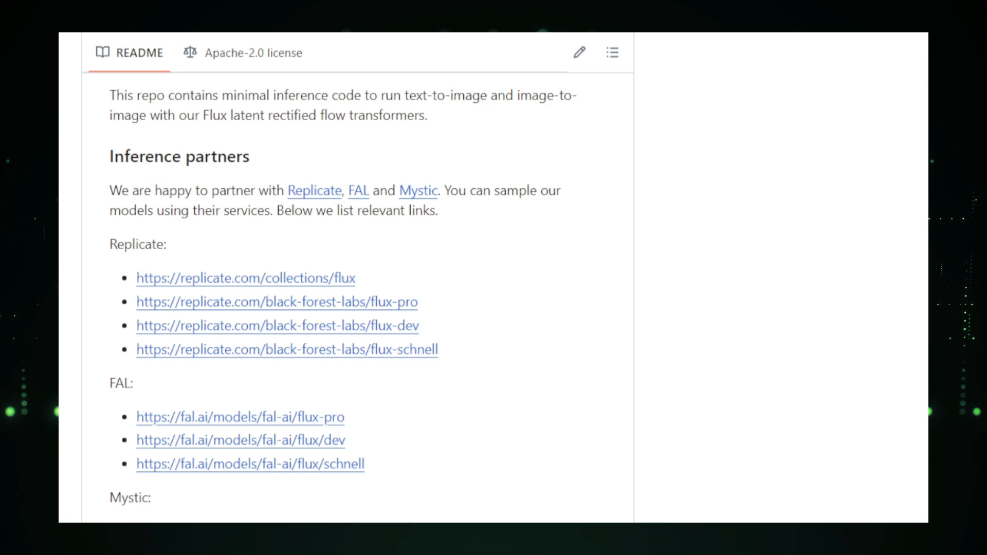
pyautogui.scroll(-3)
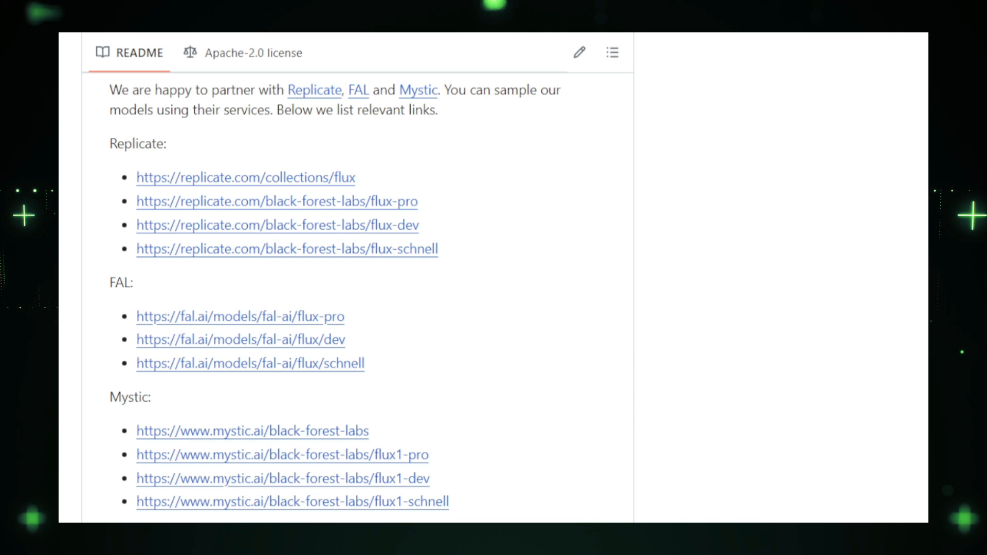
pyautogui.scroll(-3)
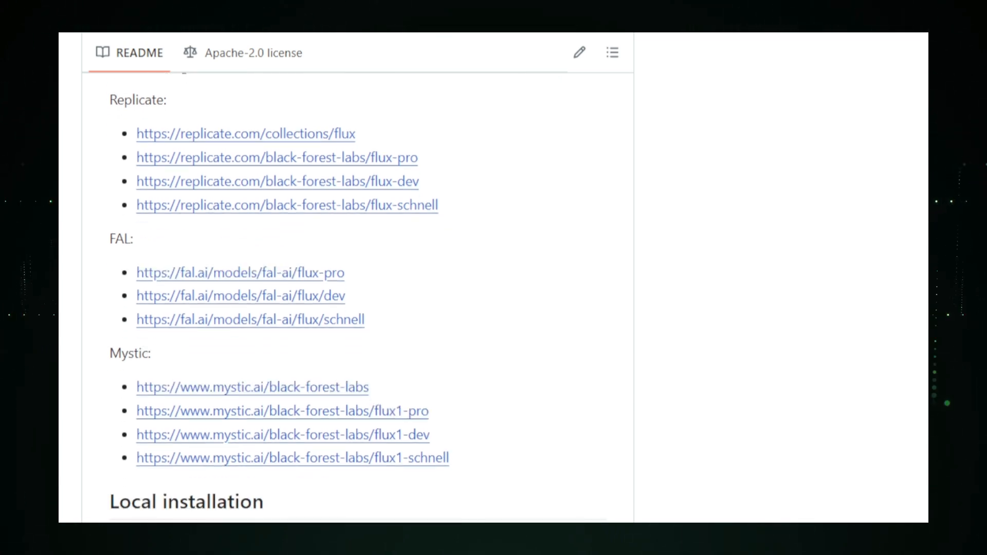
pyautogui.scroll(-3)
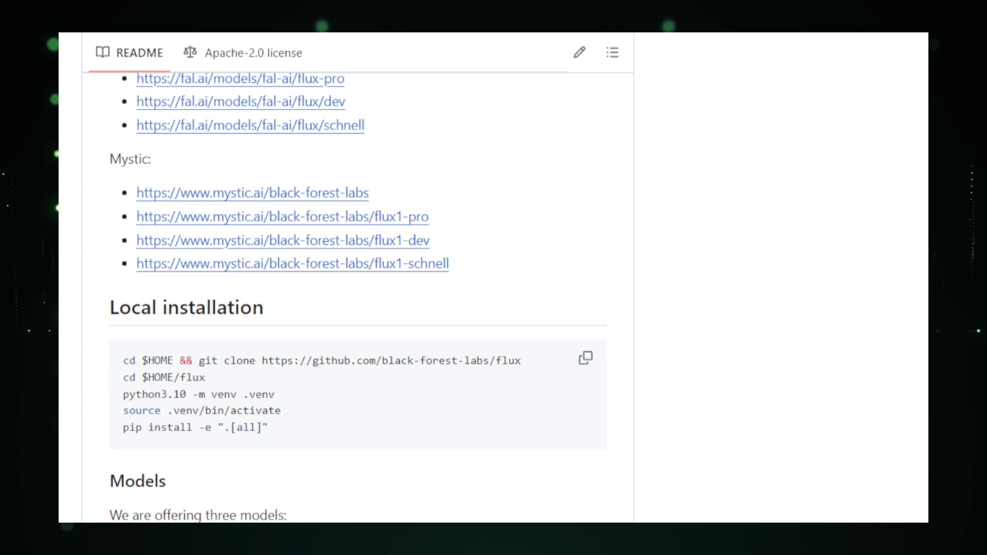
pyautogui.scroll(-3)
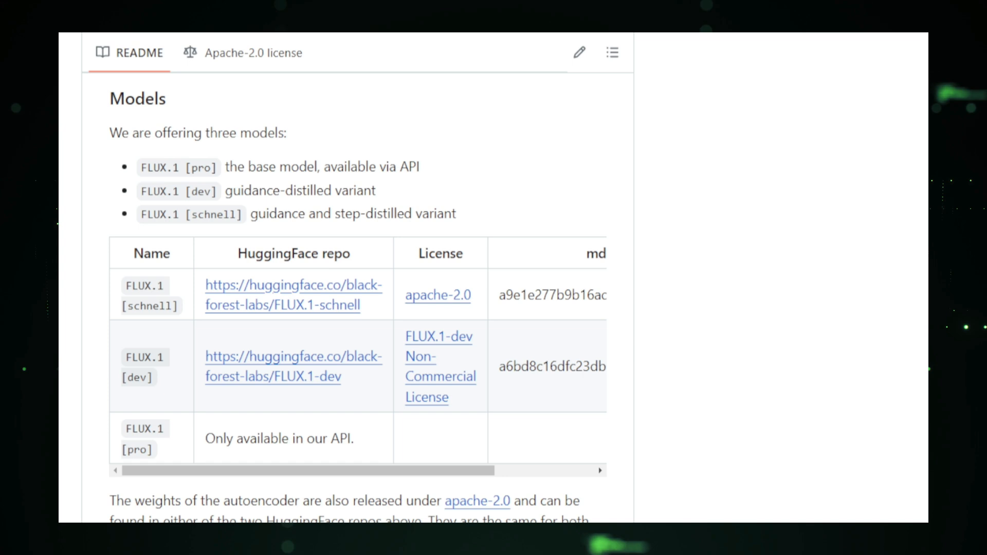
pyautogui.scroll(-3)
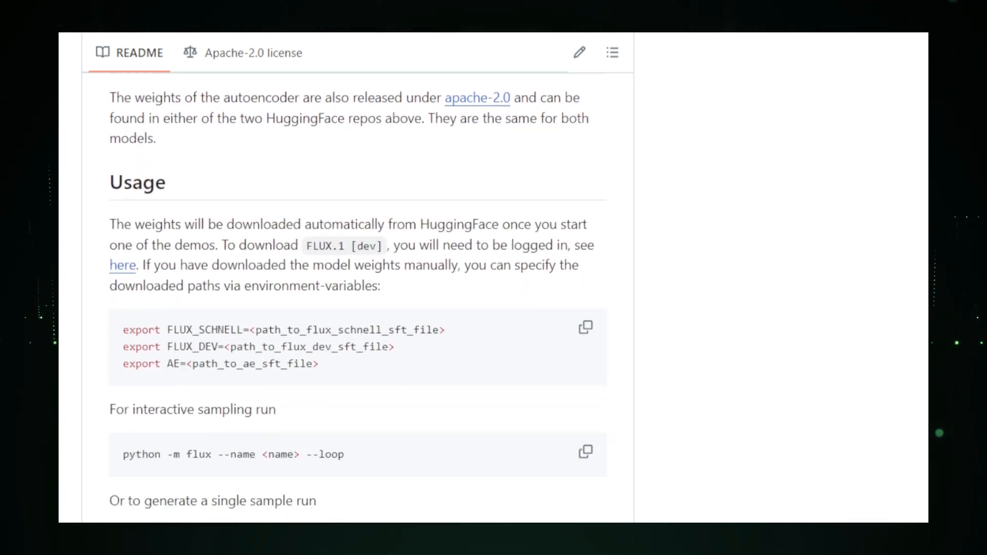
pyautogui.scroll(-3)
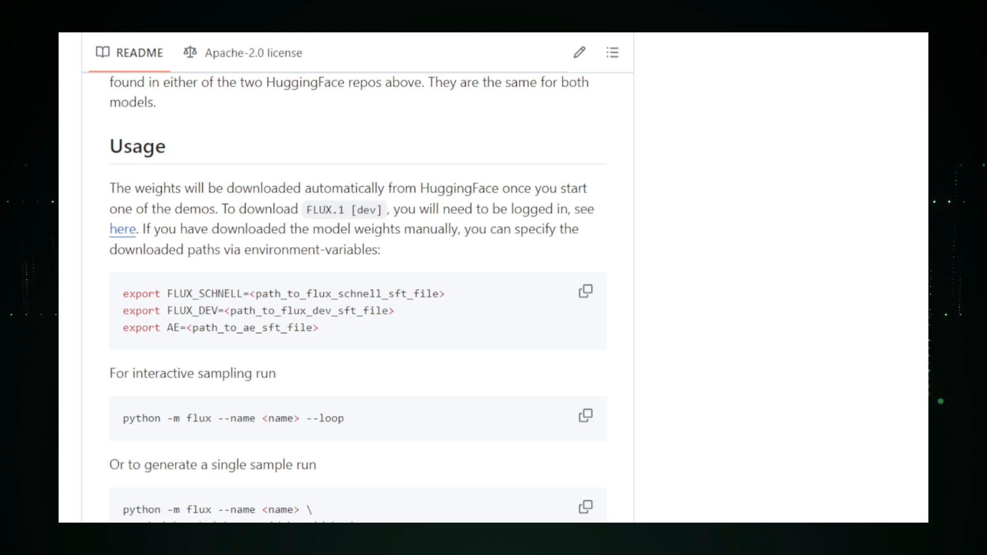
pyautogui.scroll(-3)
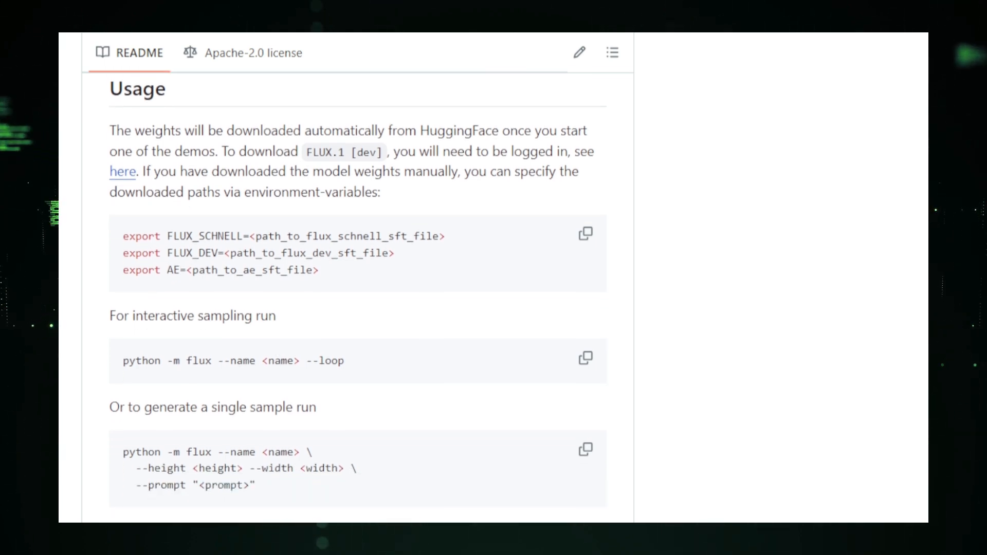
pyautogui.scroll(-3)
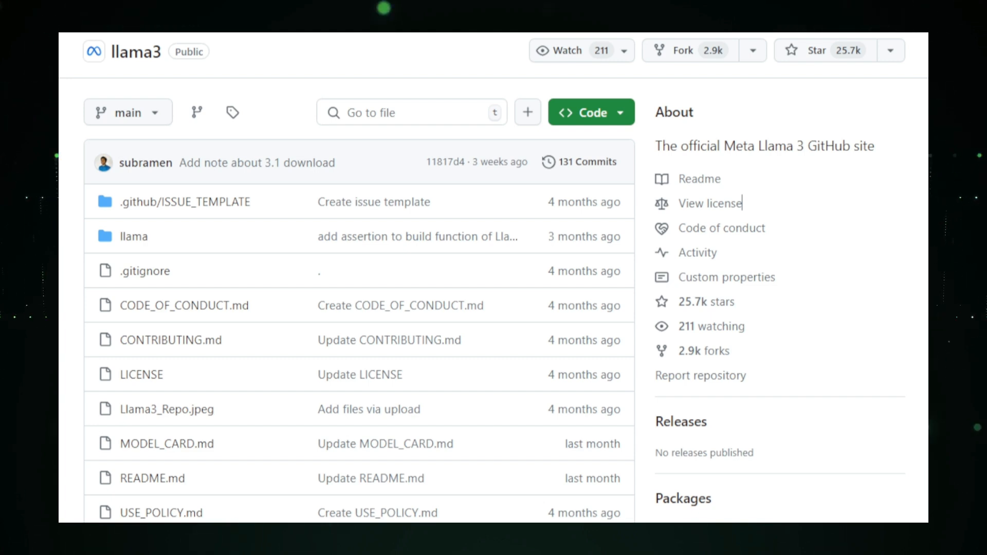
pyautogui.scroll(-3)
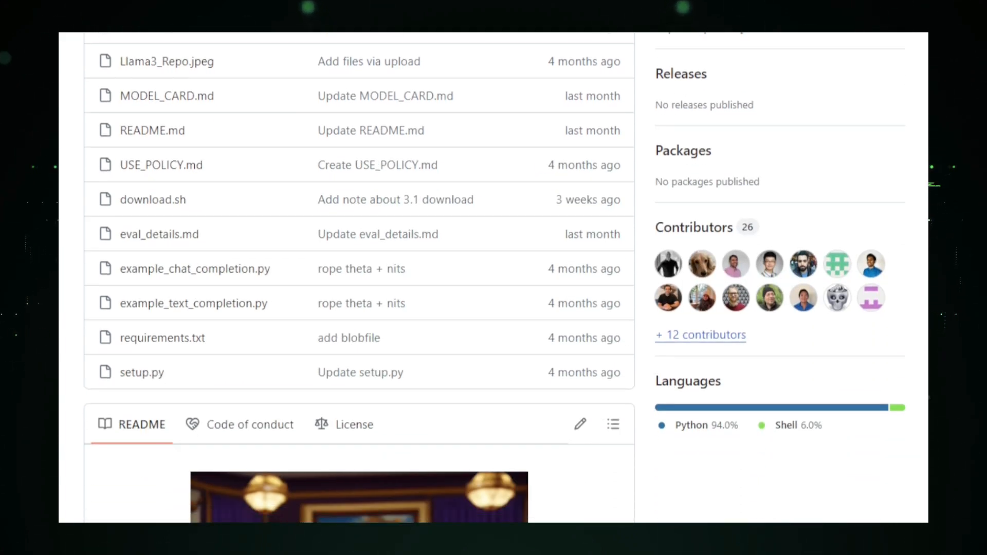
pyautogui.scroll(-3)
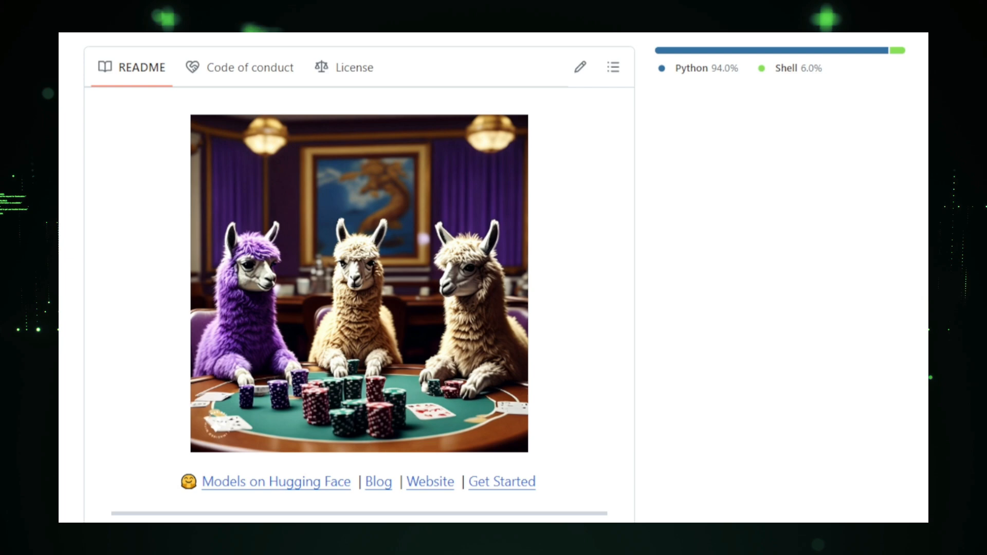
pyautogui.scroll(-3)
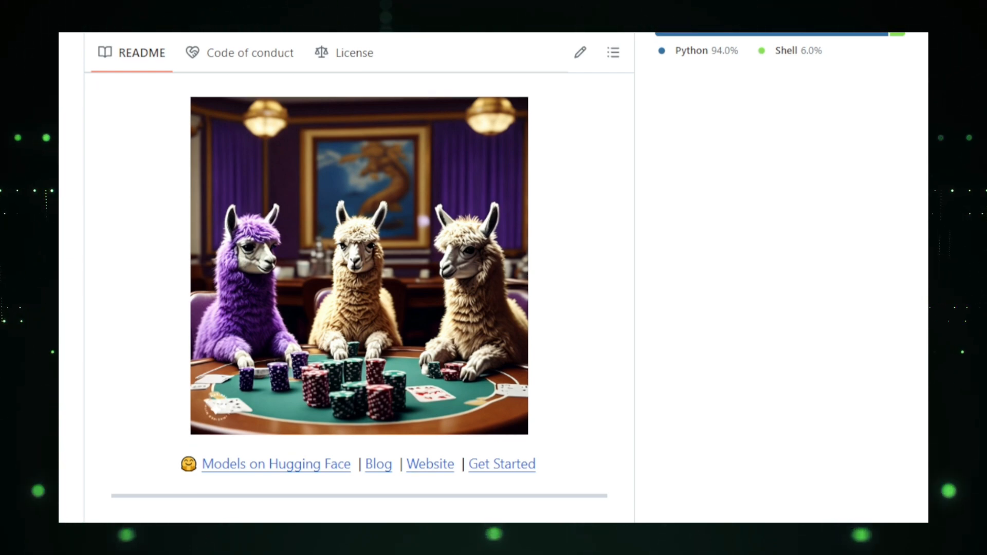
pyautogui.scroll(-3)
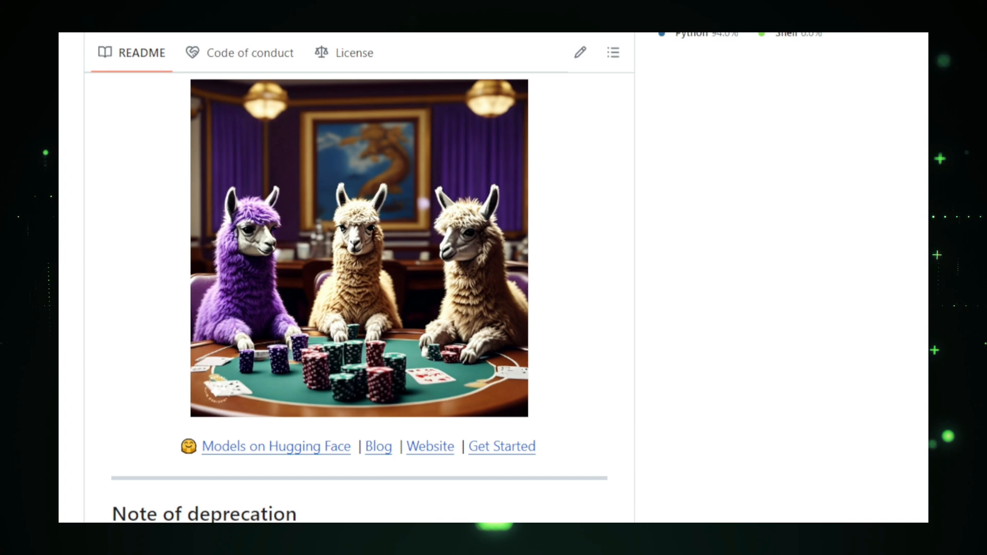
pyautogui.scroll(-3)
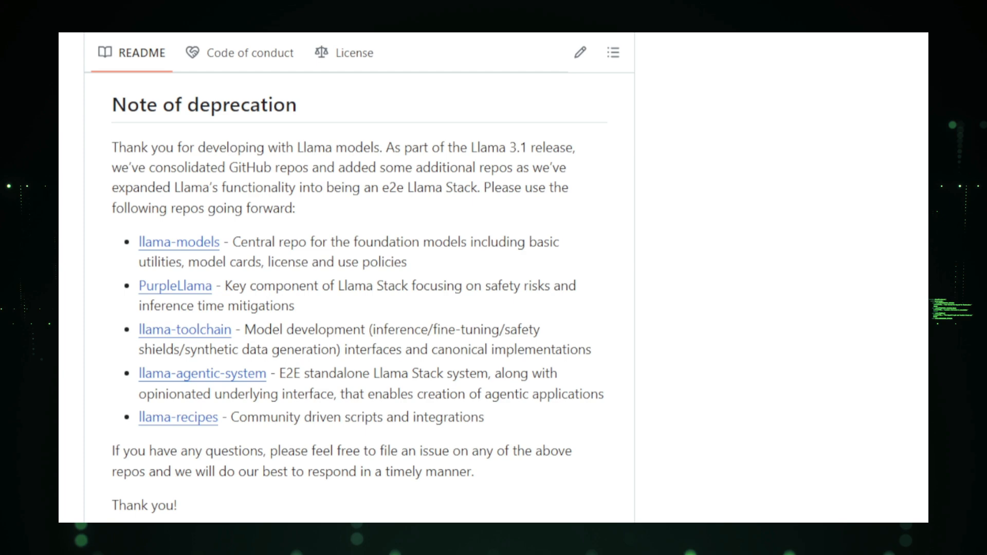
pyautogui.scroll(-3)
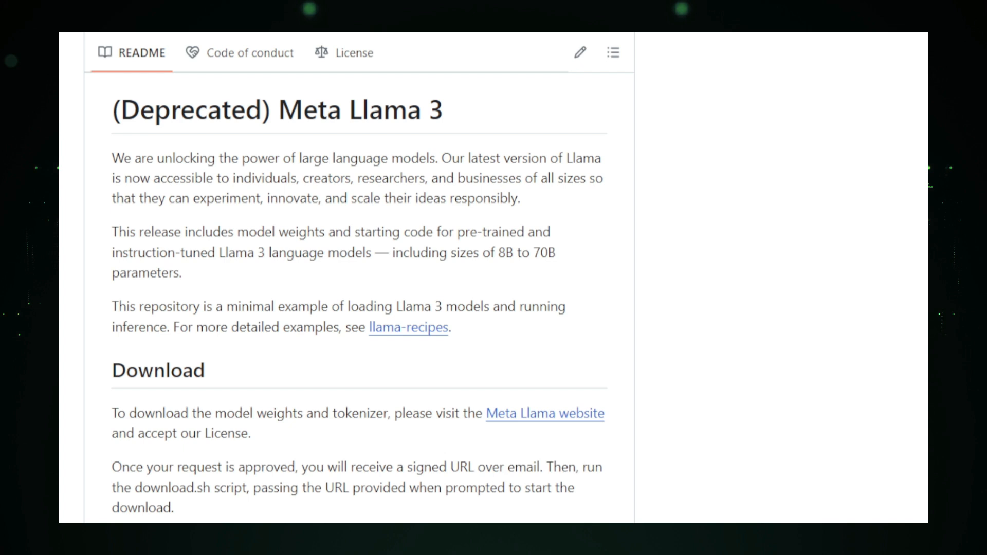
pyautogui.scroll(-3)
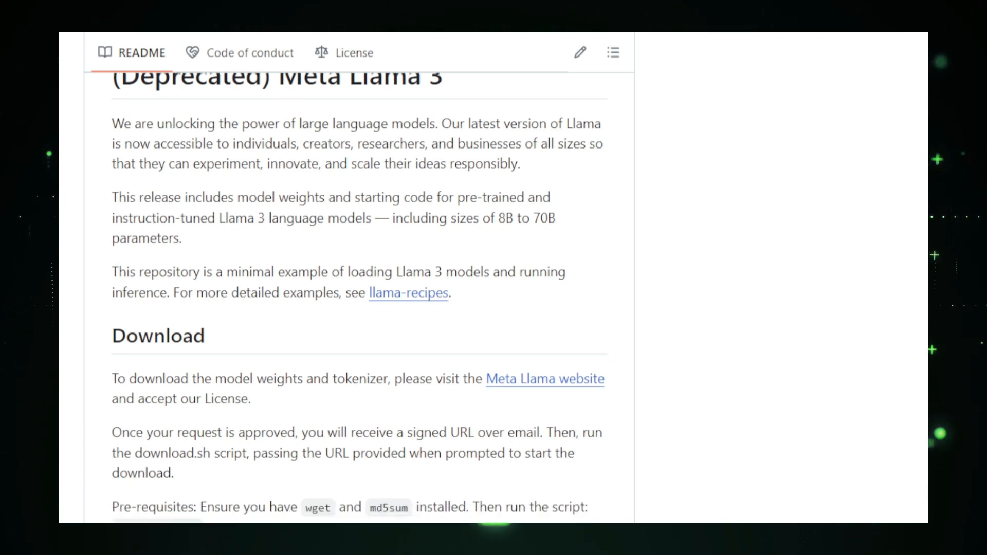
pyautogui.scroll(-3)
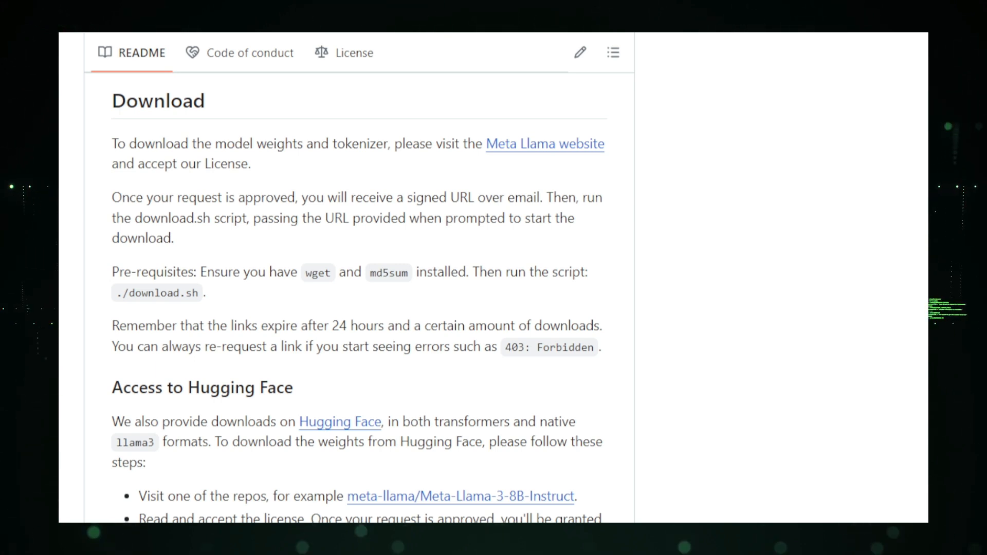
pyautogui.scroll(-3)
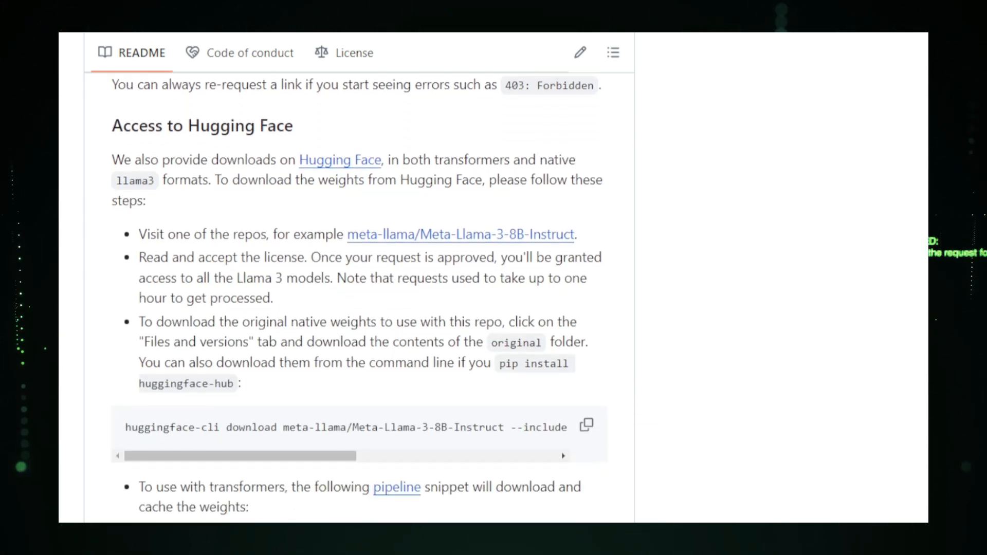
pyautogui.scroll(-3)
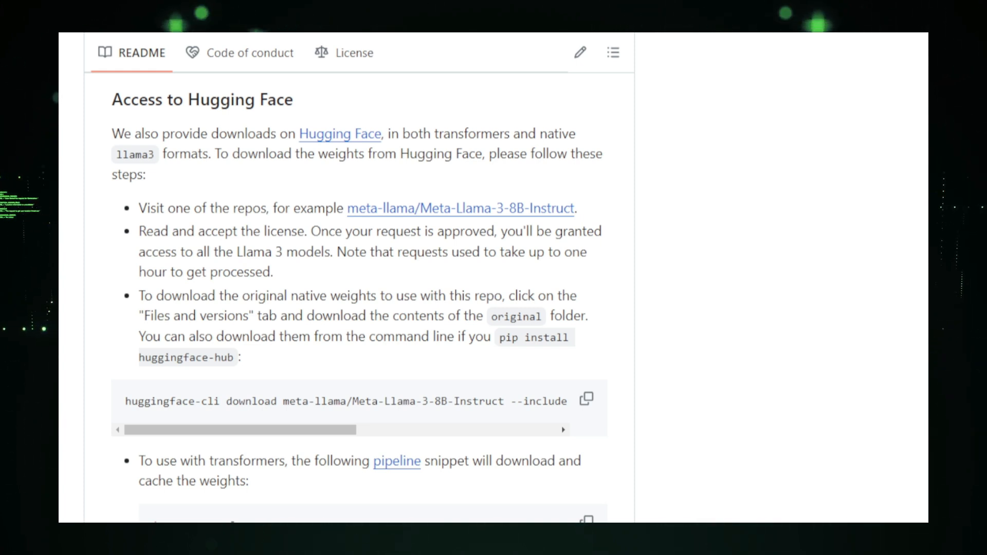
pyautogui.scroll(-3)
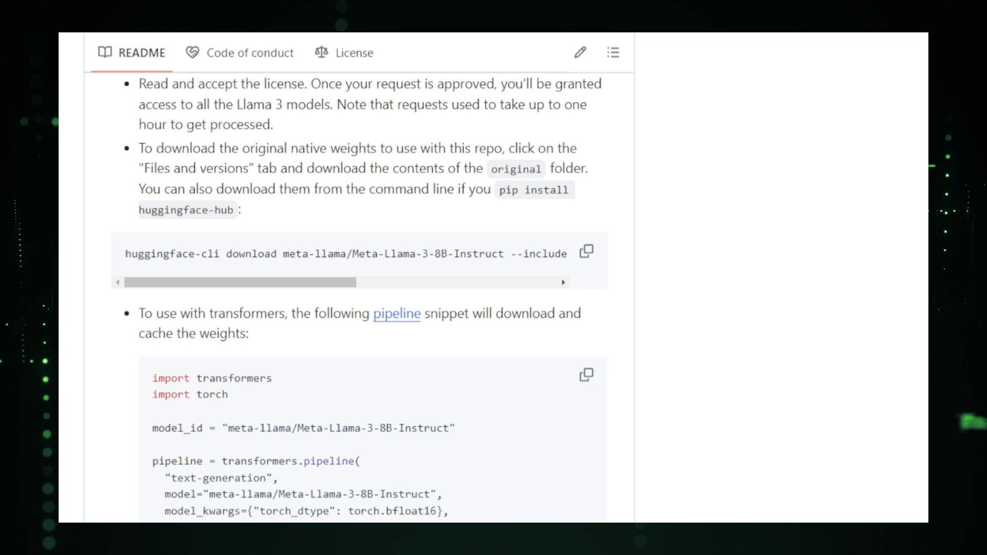
pyautogui.scroll(-3)
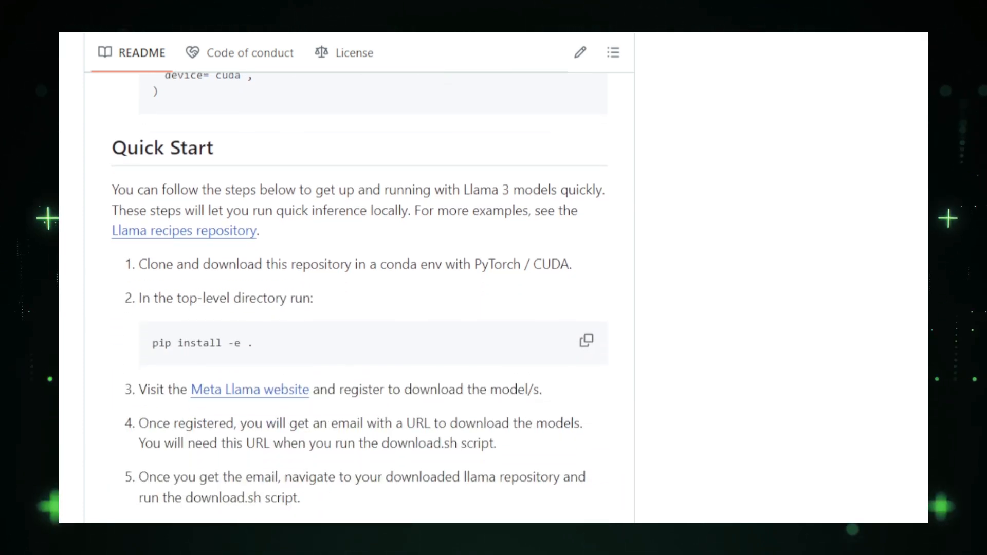
pyautogui.scroll(-3)
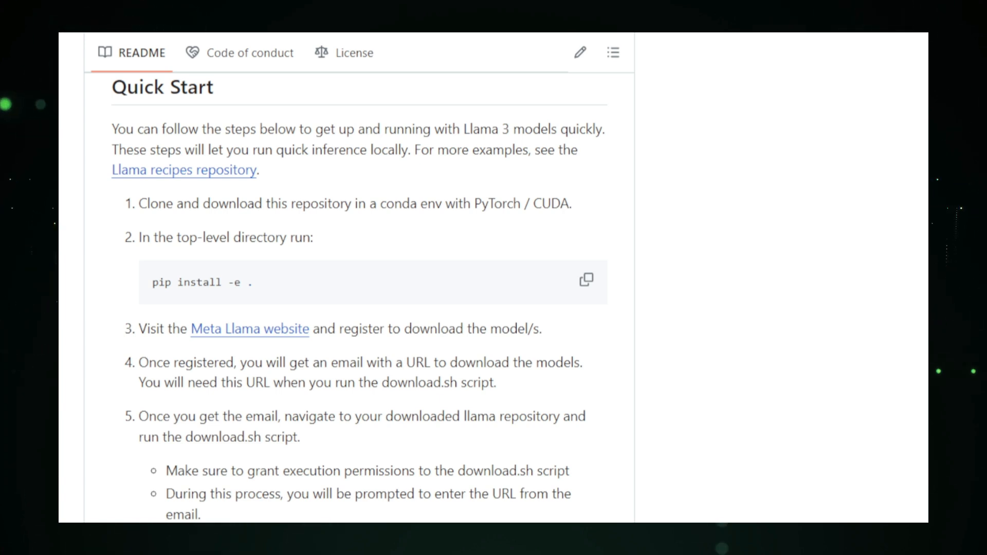
pyautogui.scroll(-3)
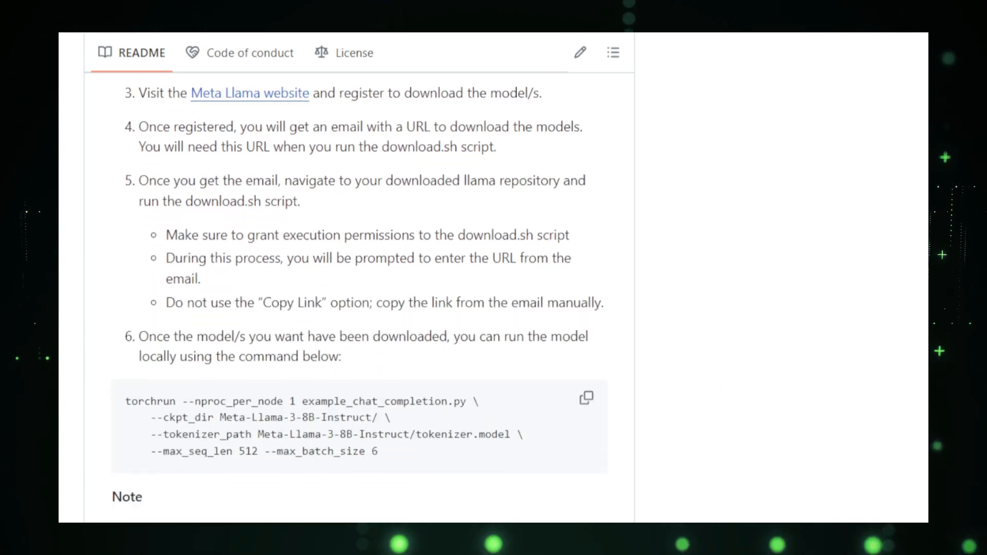
pyautogui.scroll(-3)
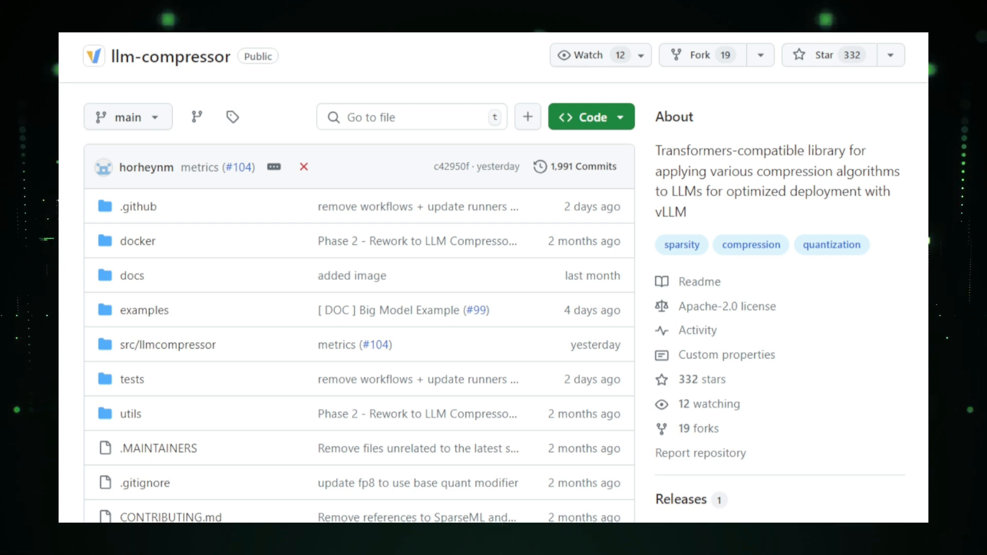
pyautogui.scroll(-3)
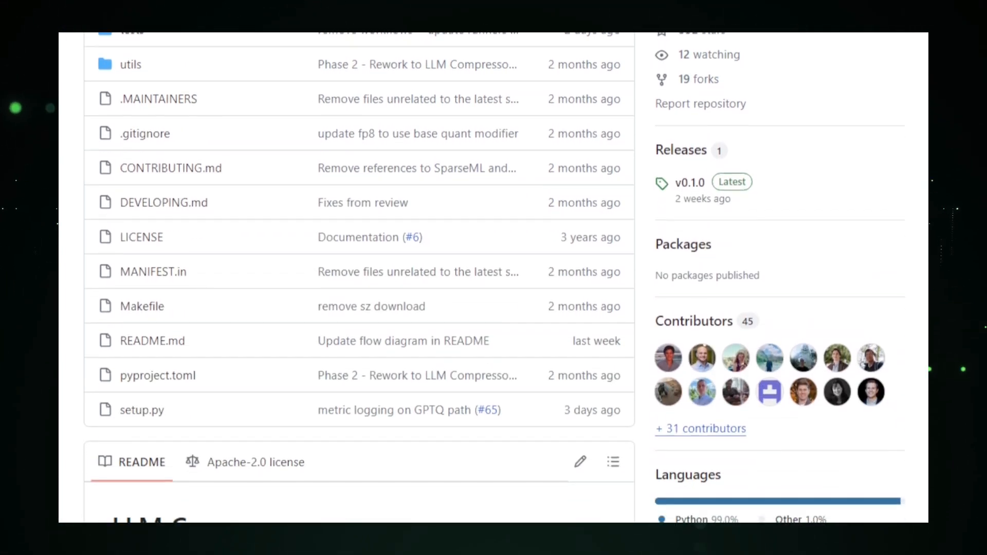
pyautogui.scroll(-3)
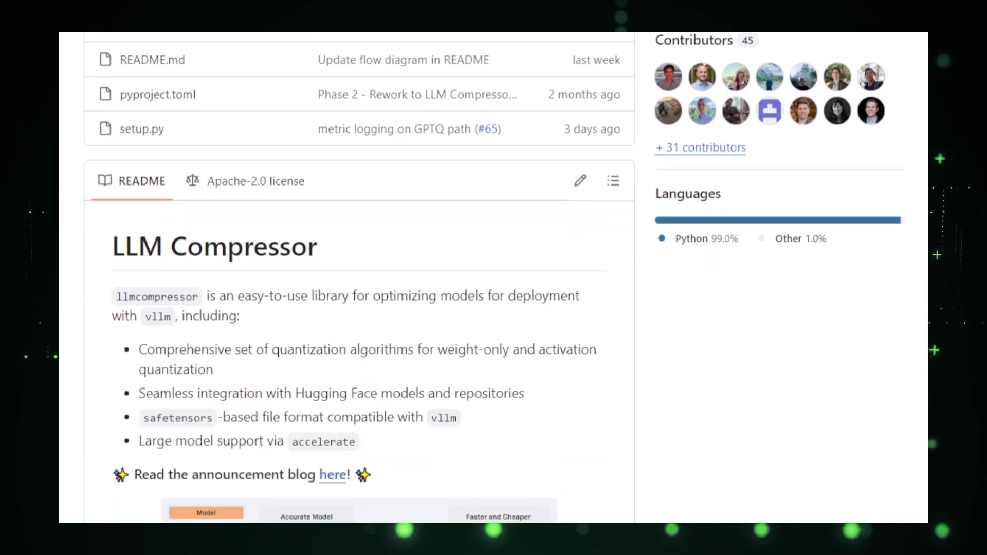
pyautogui.scroll(-3)
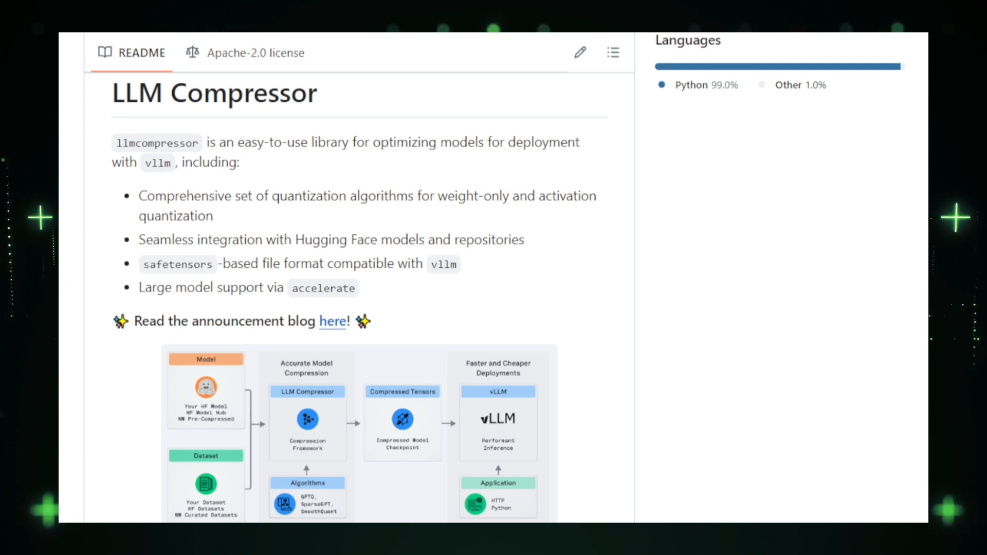
pyautogui.scroll(-3)
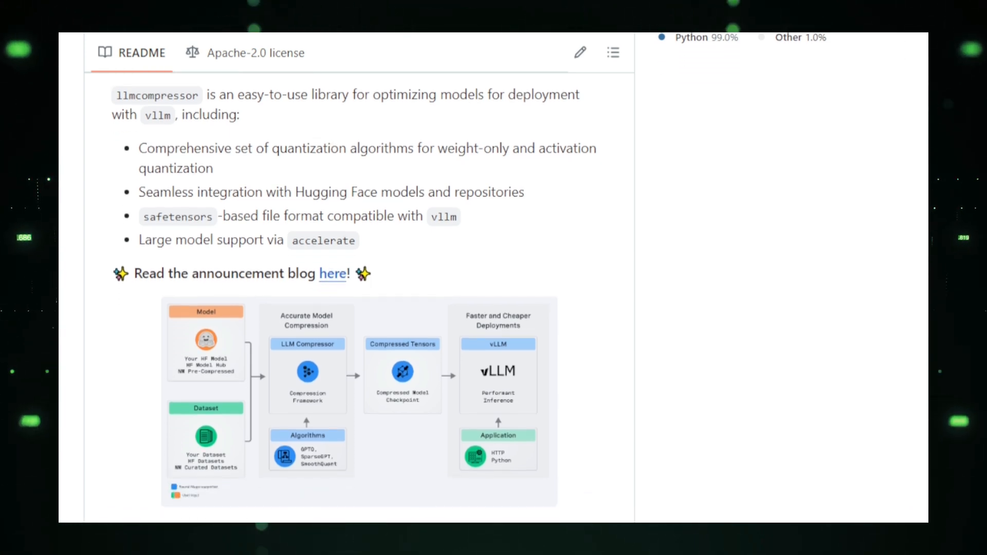
pyautogui.scroll(-3)
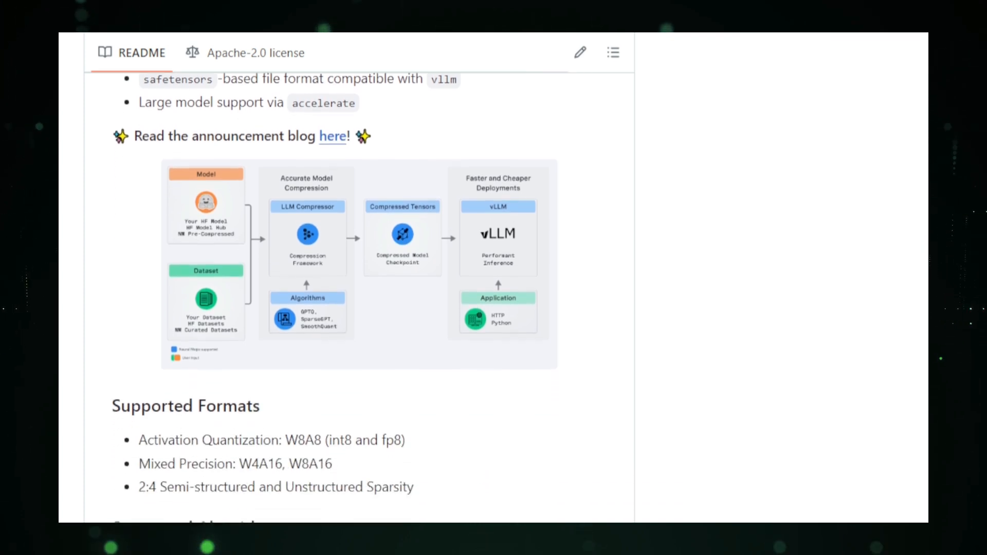
pyautogui.scroll(-3)
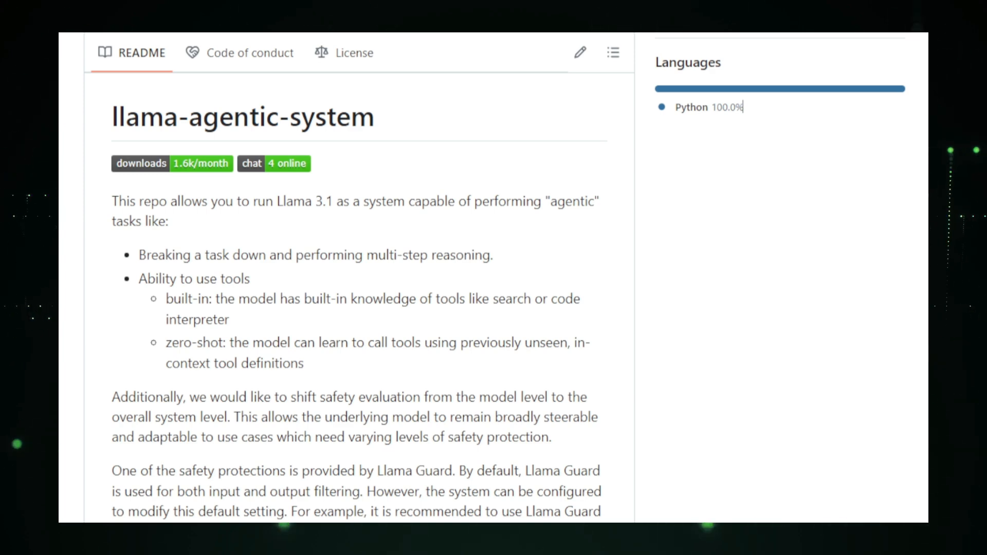
pyautogui.scroll(-3)
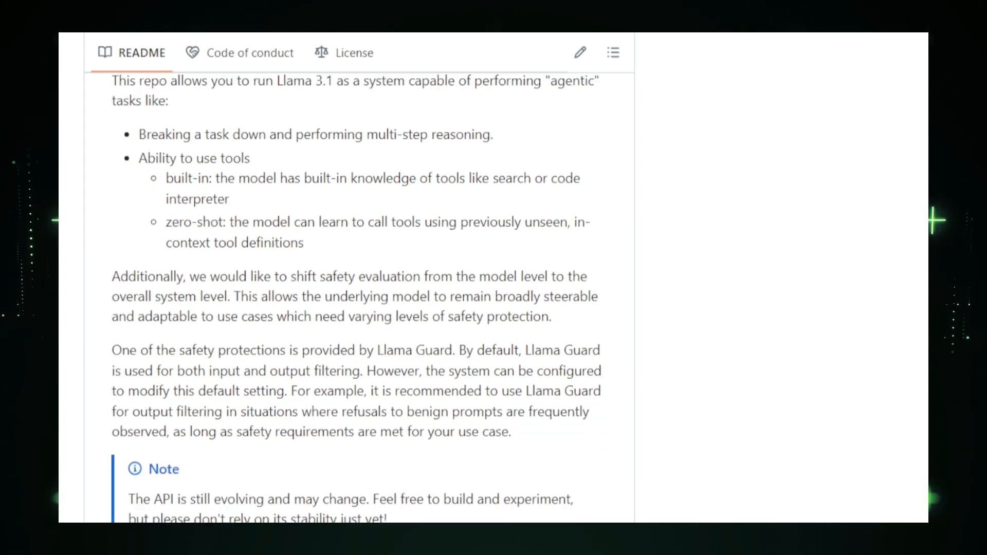
pyautogui.scroll(-3)
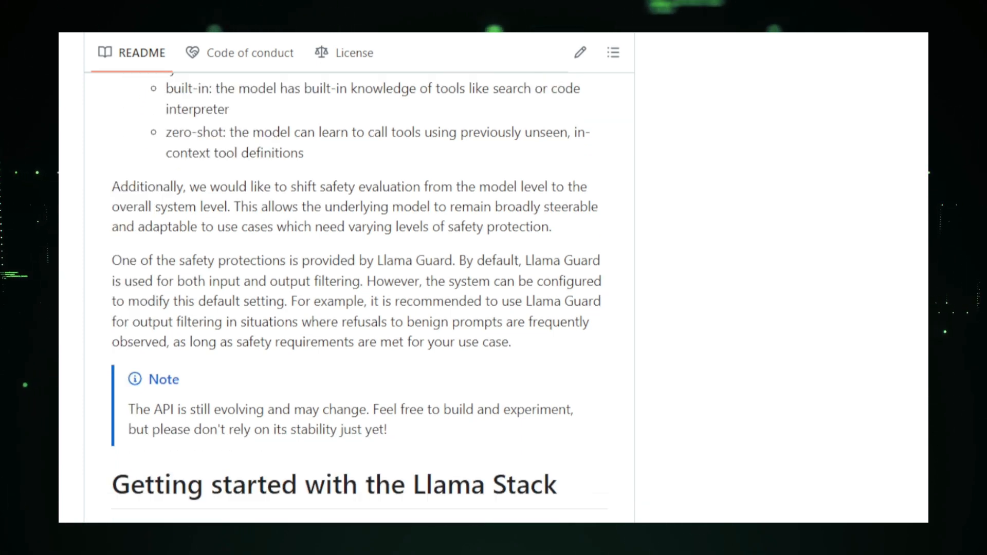
pyautogui.scroll(-3)
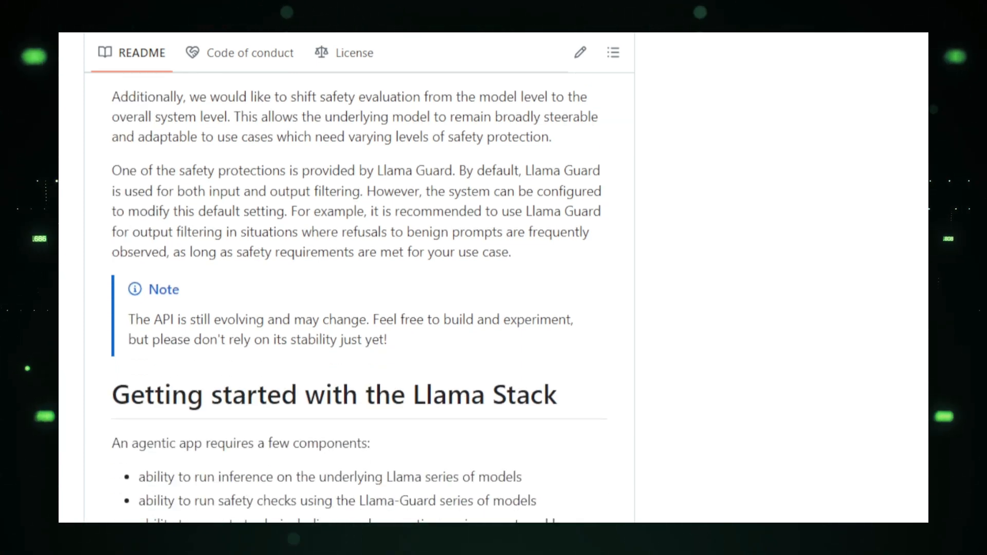
pyautogui.scroll(-3)
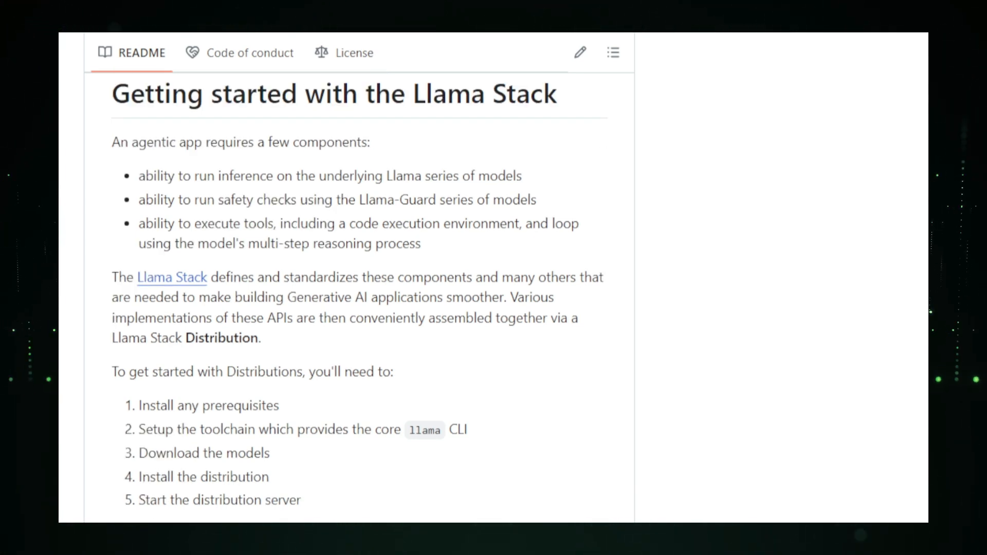
pyautogui.scroll(-3)
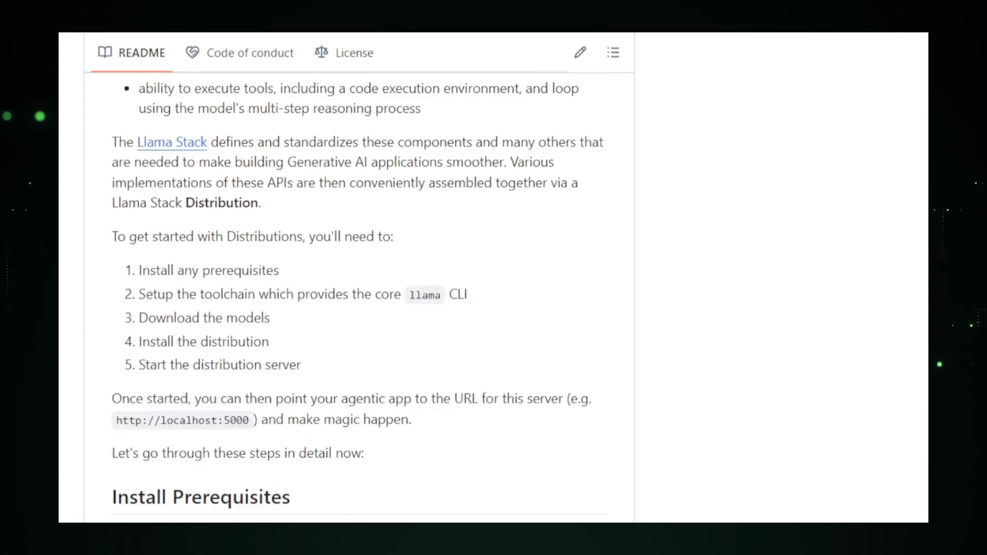
pyautogui.scroll(-3)
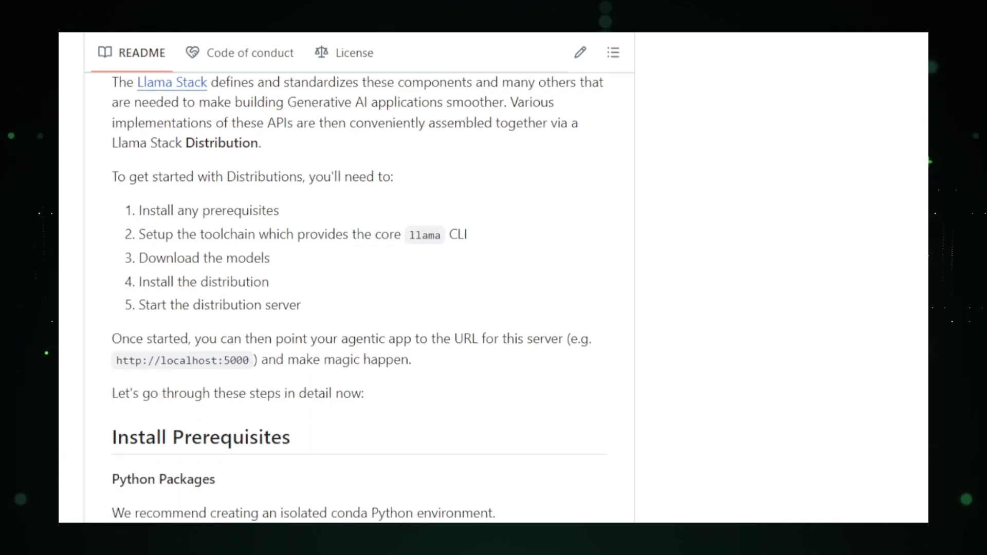
pyautogui.scroll(-3)
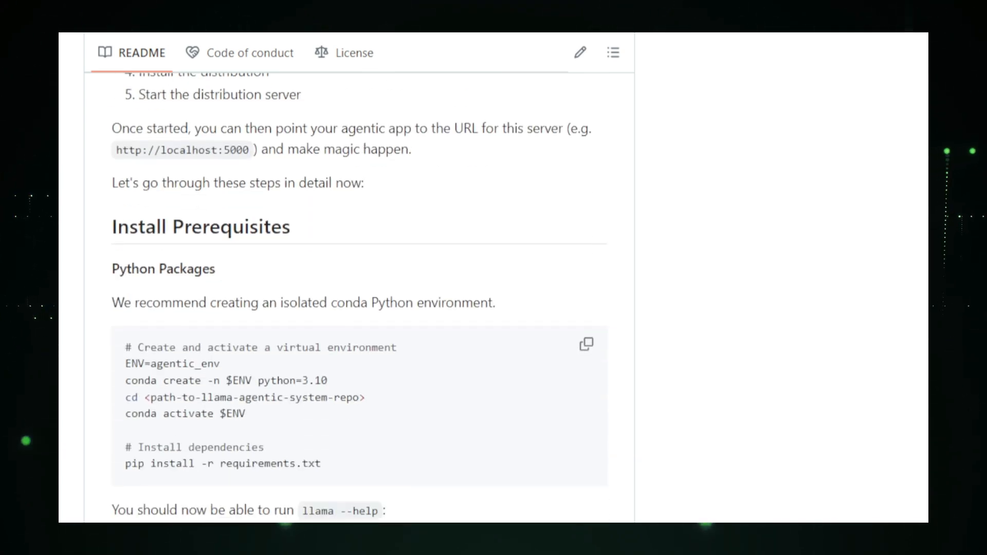
pyautogui.scroll(-3)
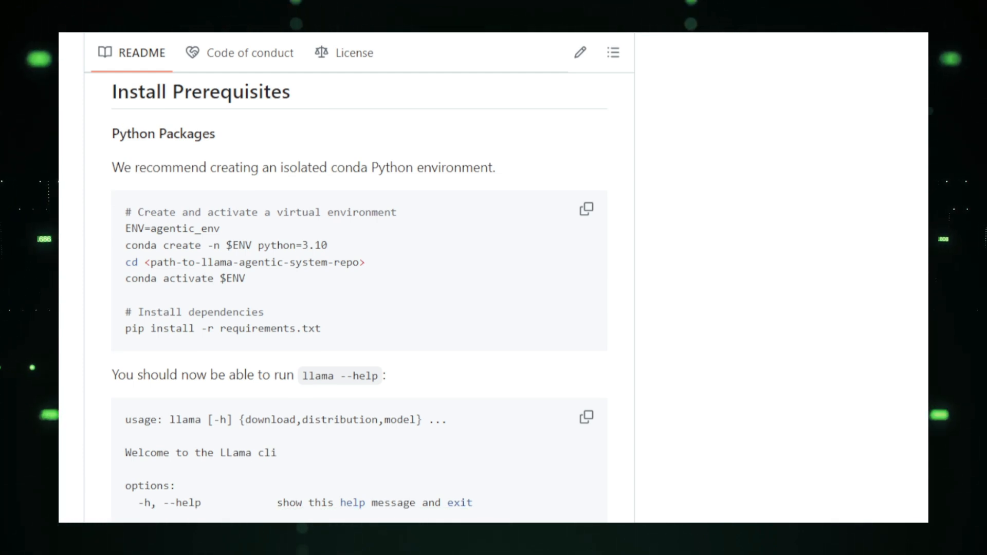
pyautogui.scroll(-3)
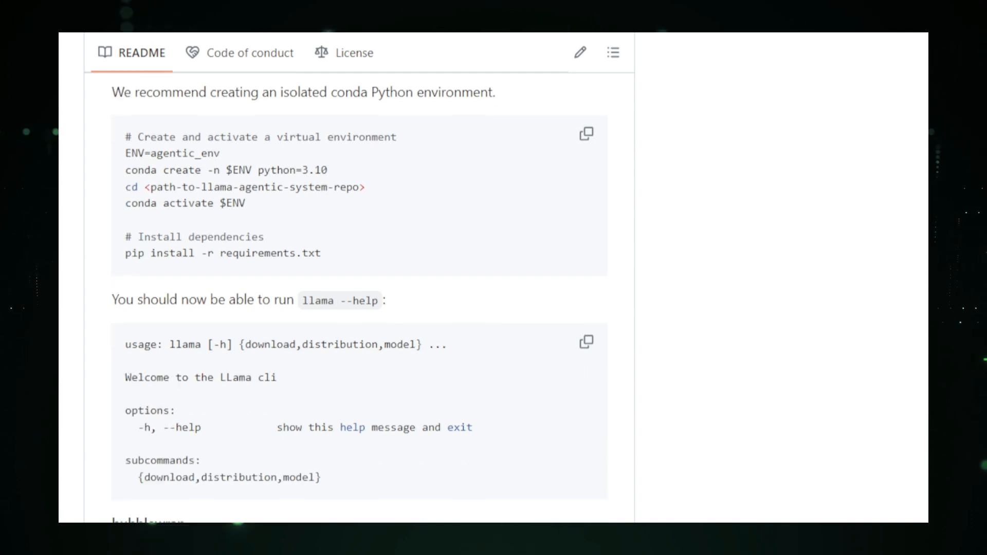
pyautogui.scroll(-3)
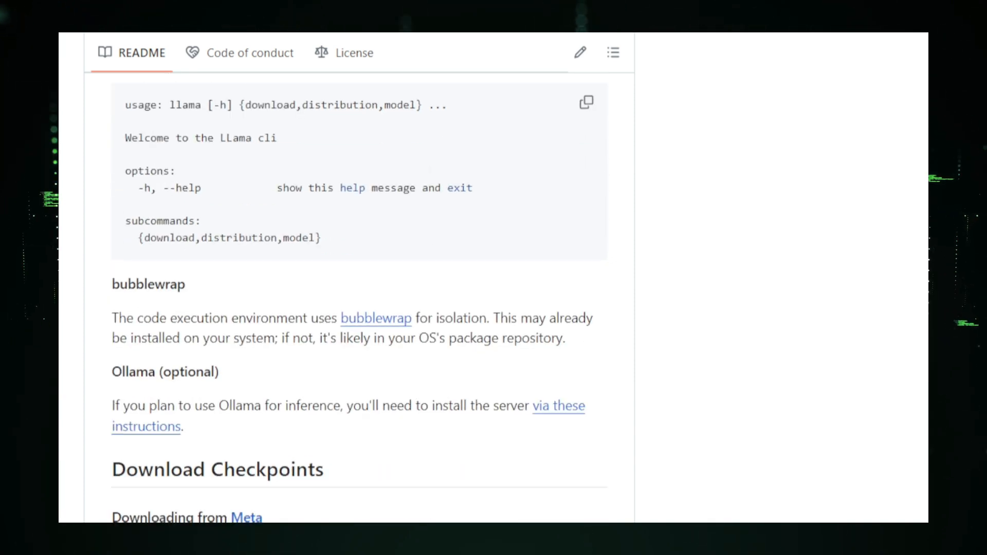
pyautogui.scroll(-3)
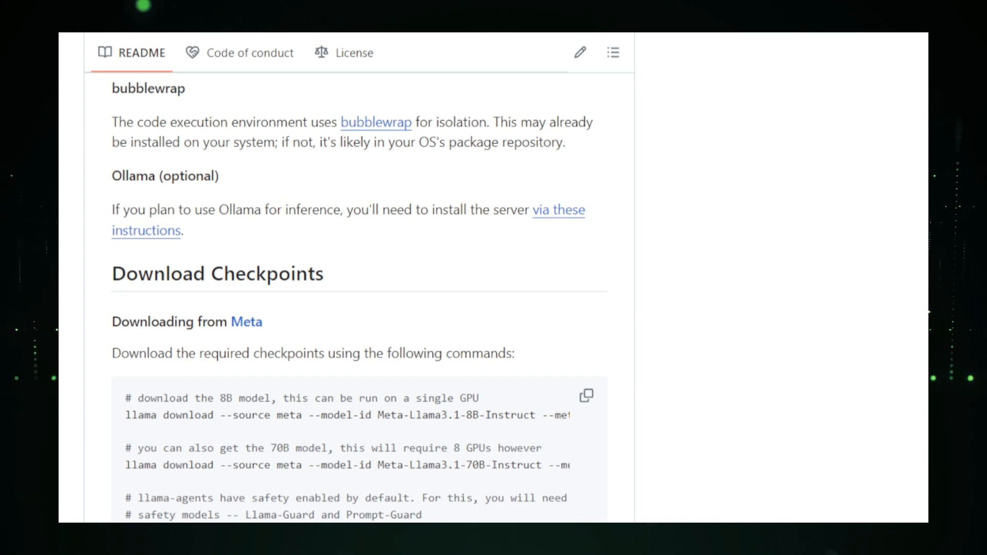
pyautogui.scroll(-3)
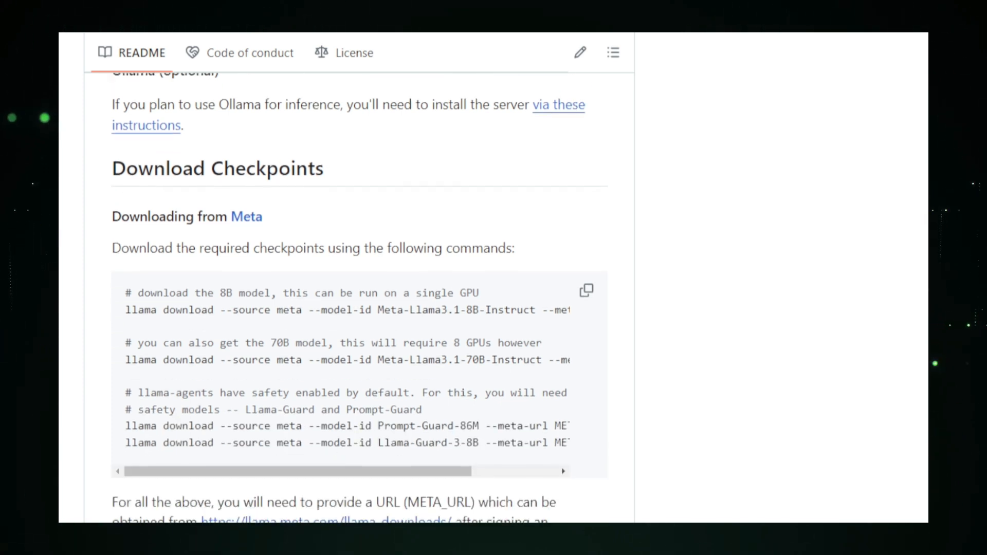
pyautogui.scroll(-3)
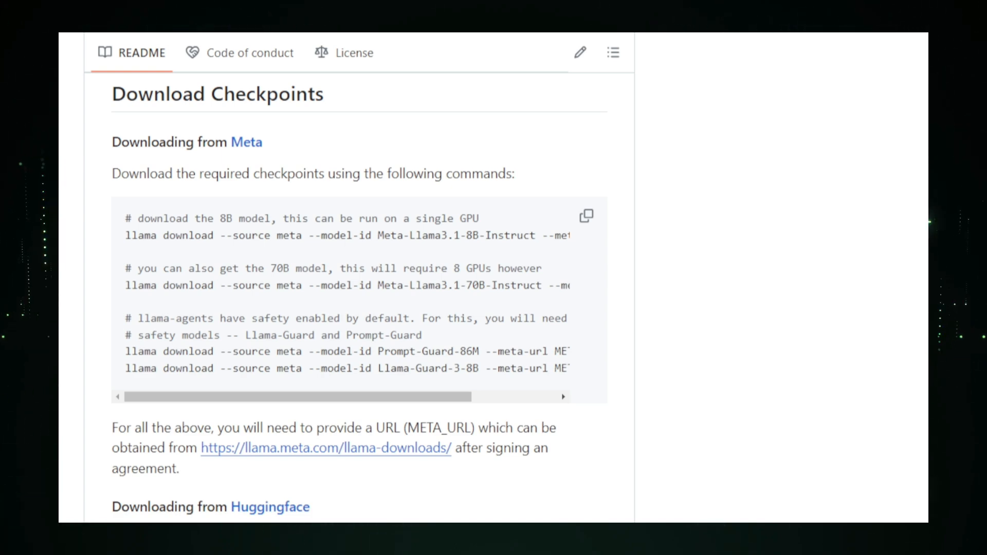
pyautogui.scroll(-3)
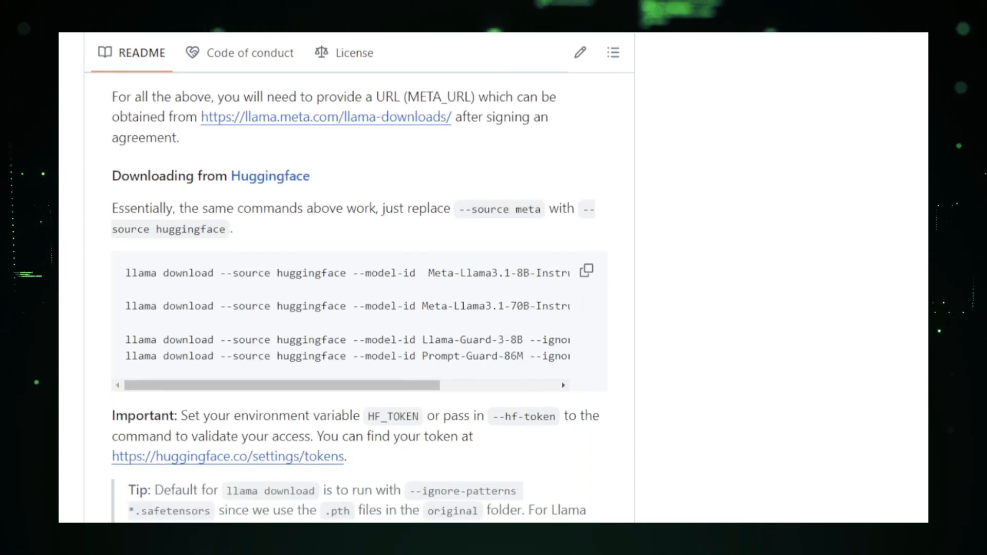
pyautogui.scroll(-3)
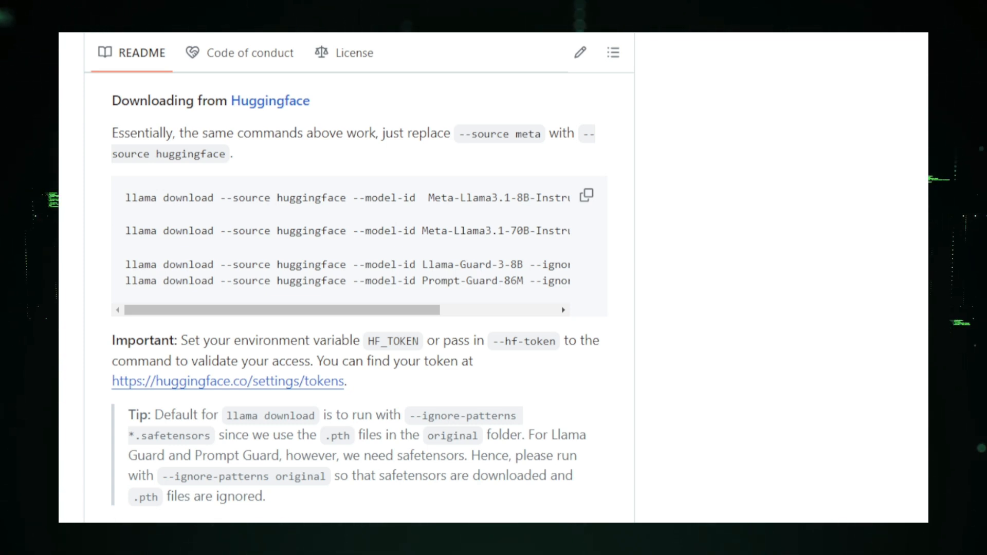
pyautogui.scroll(-3)
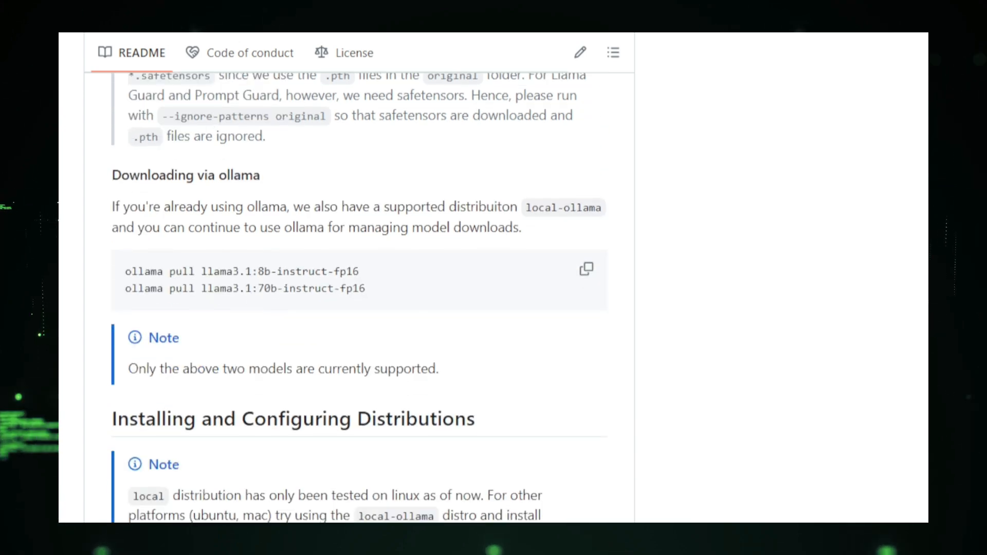
pyautogui.scroll(-3)
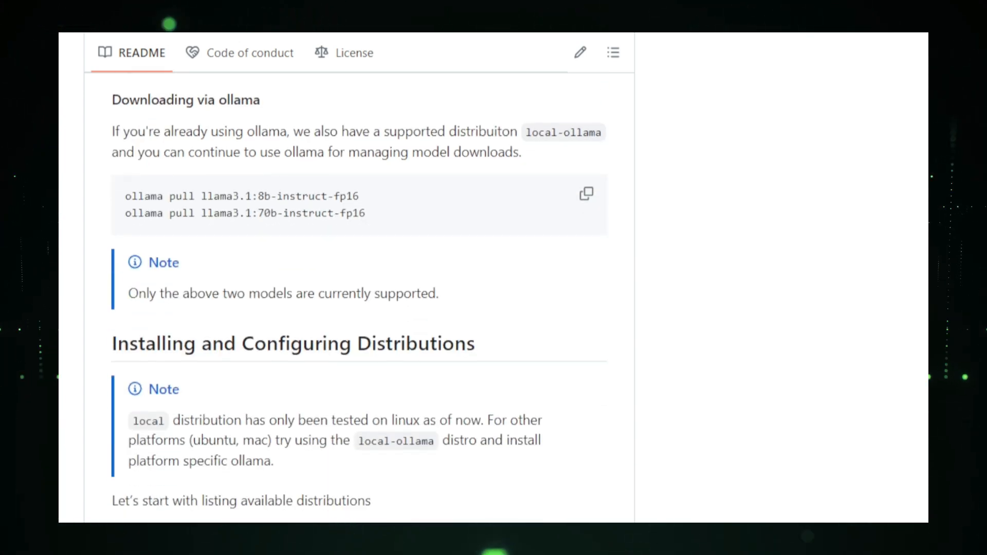